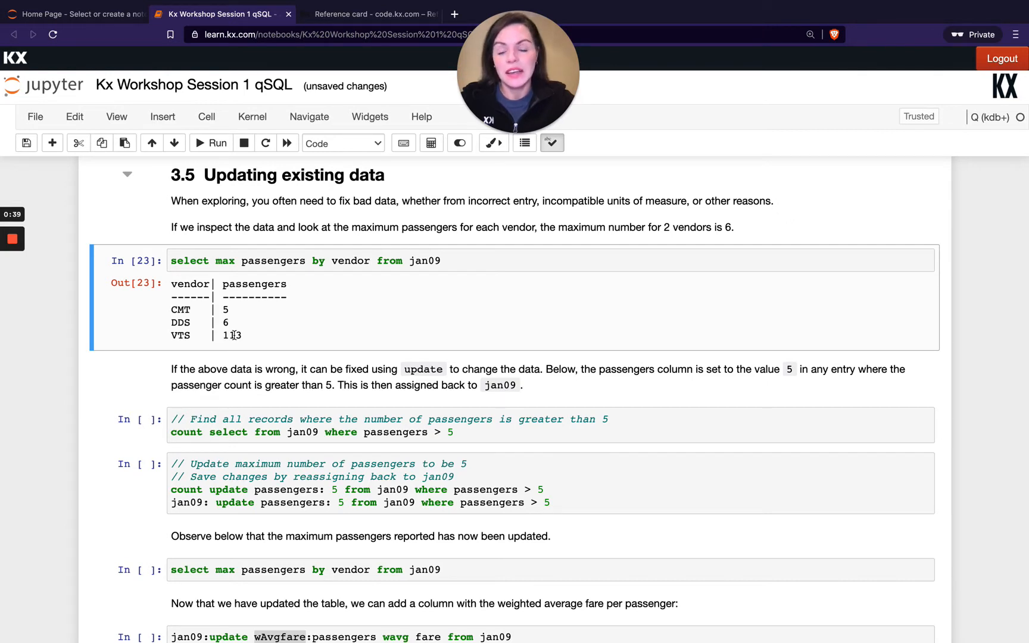
Scroll through the listed jan09 trips with more than 5 passengers toward the update cell
scroll(down, 3)
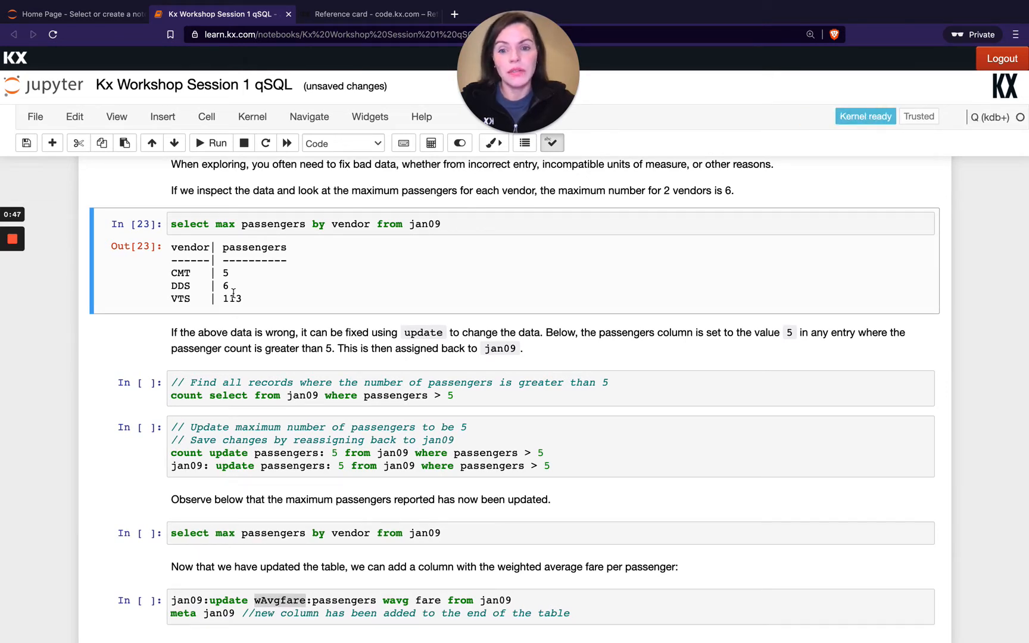
scroll(down, 3)
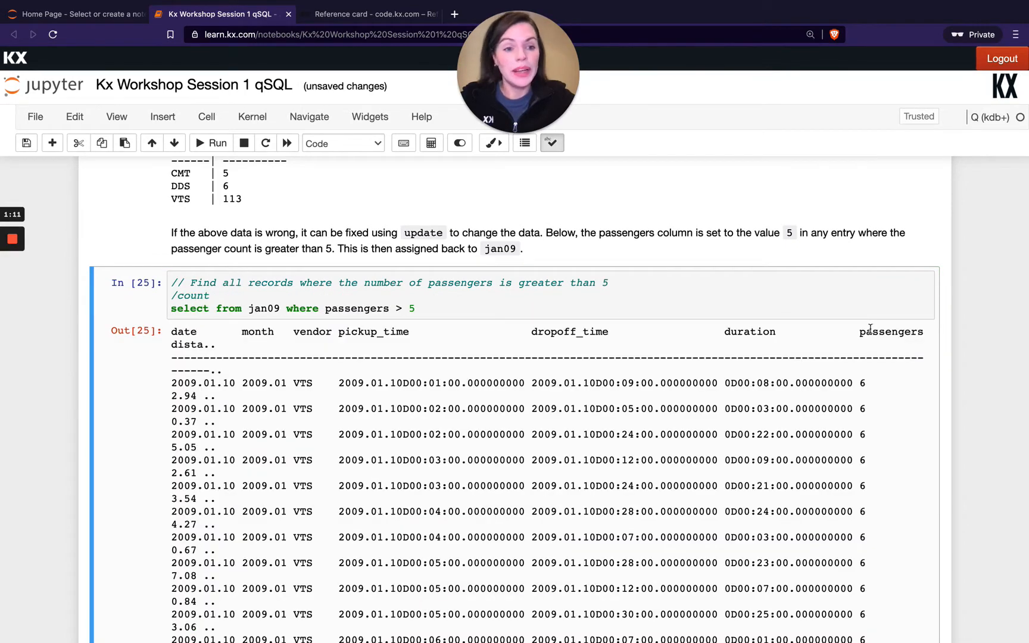
scroll(down, 3)
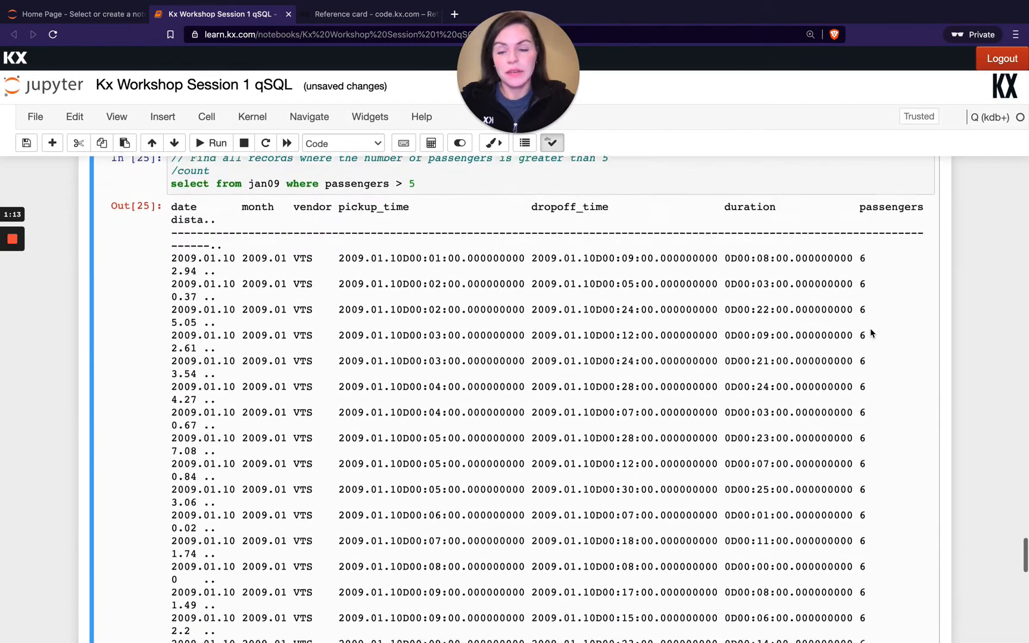
scroll(down, 3)
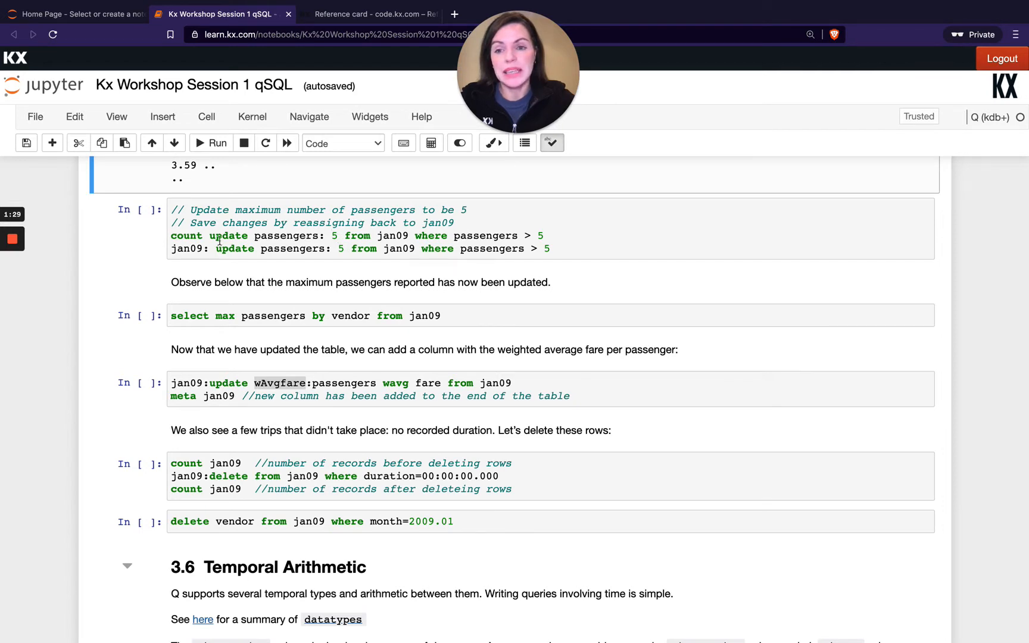
Run the passenger-capping update and the max-passengers-by-vendor query, showing 5 for every vendor
click(208, 235)
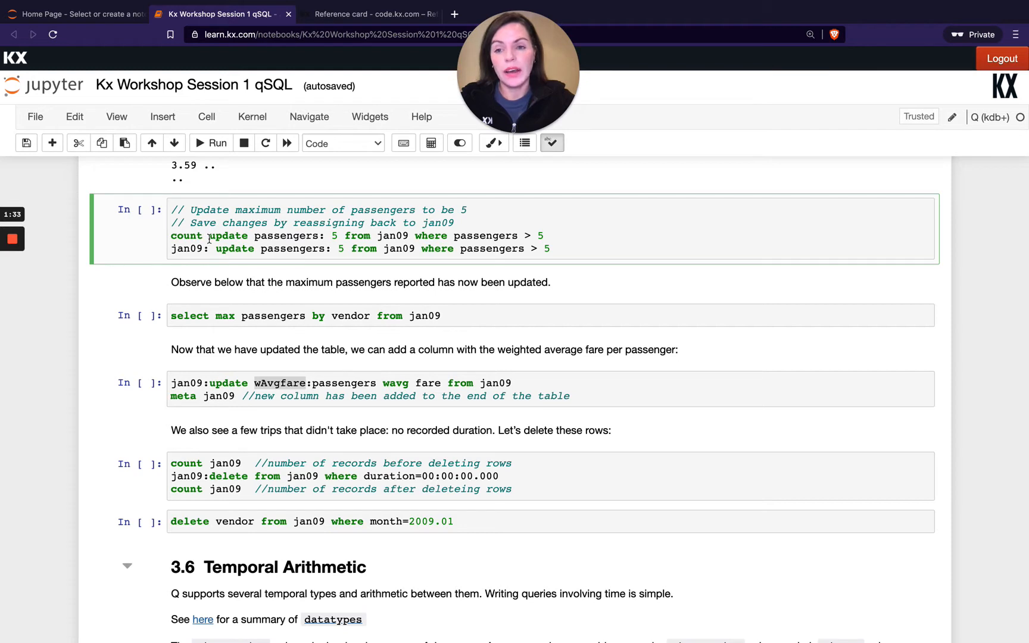
click(210, 143)
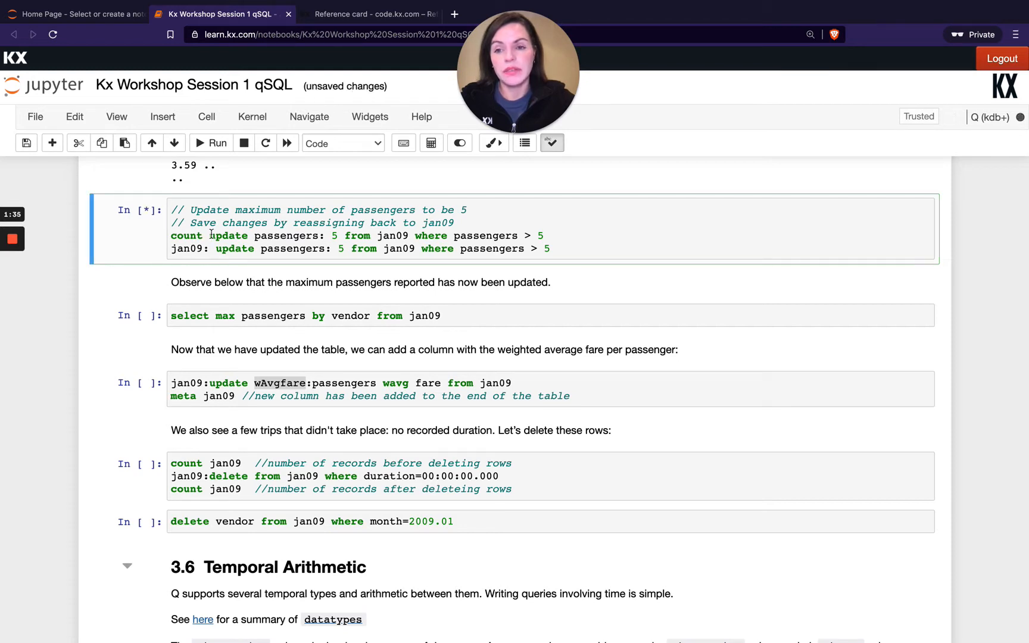
click(210, 143)
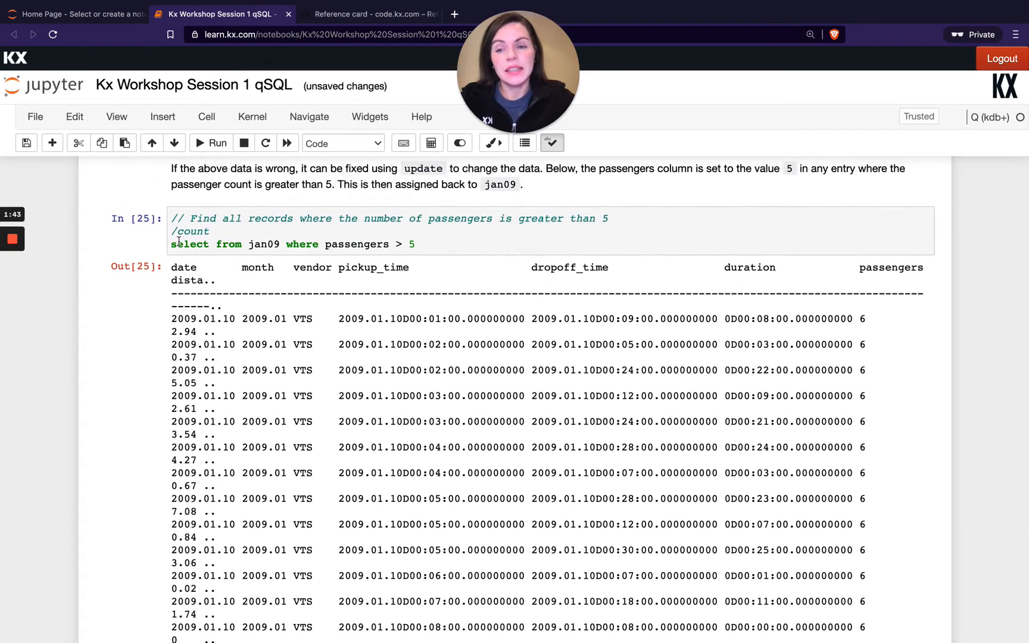
scroll(down, 3)
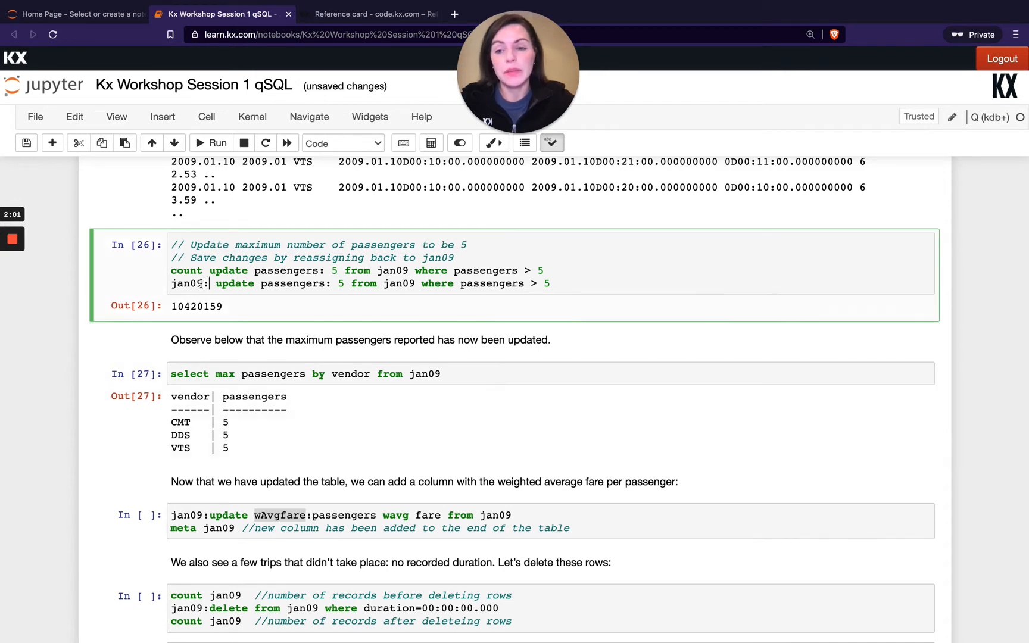
Highlight the jan09 reassignment in the update, then bring up the q reference card
double_click(190, 283)
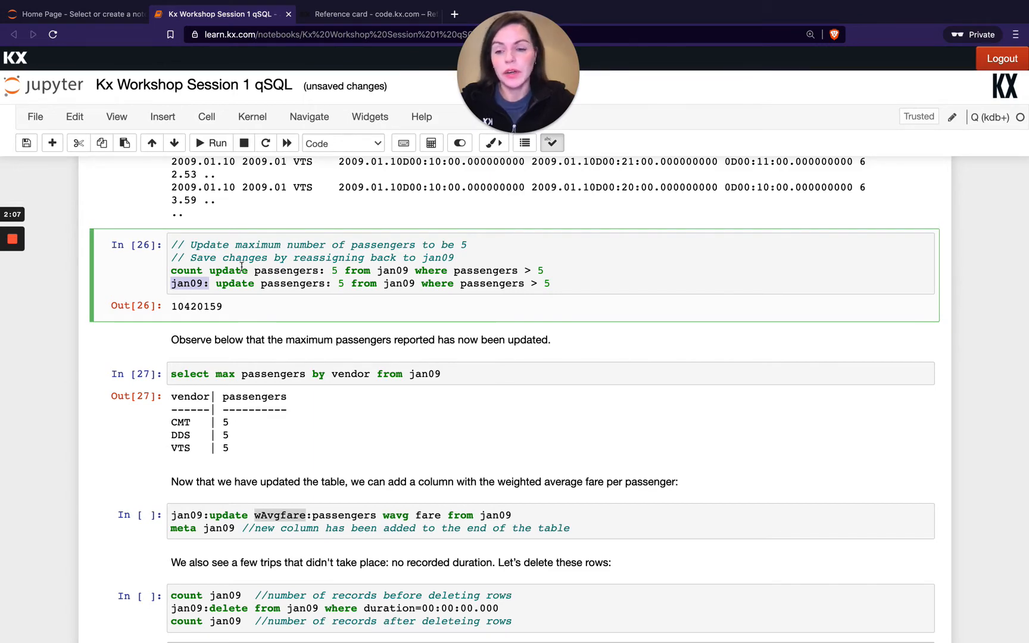
scroll(down, 3)
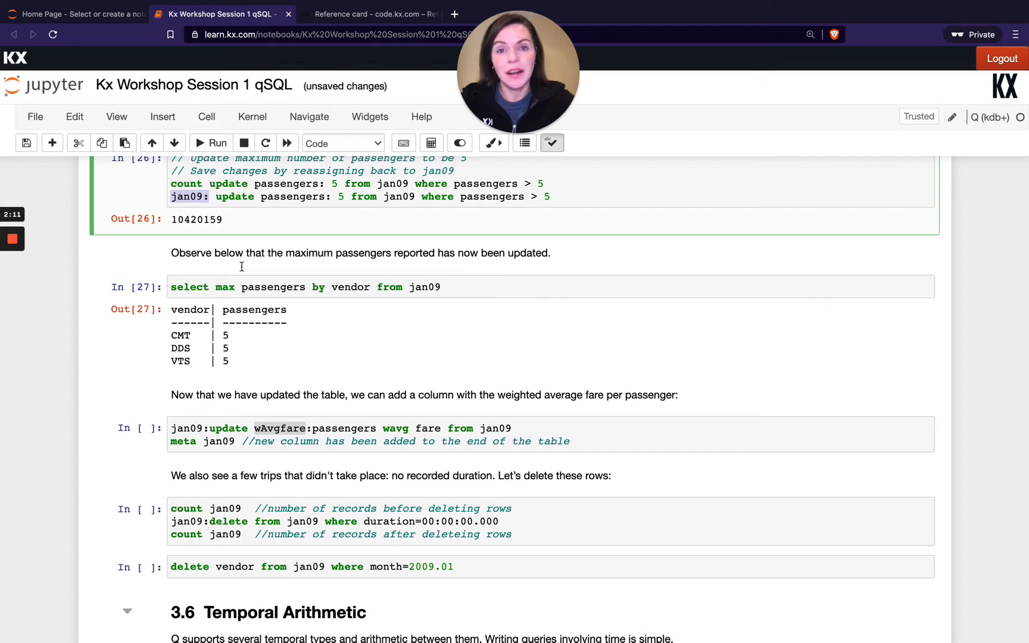
scroll(down, 3)
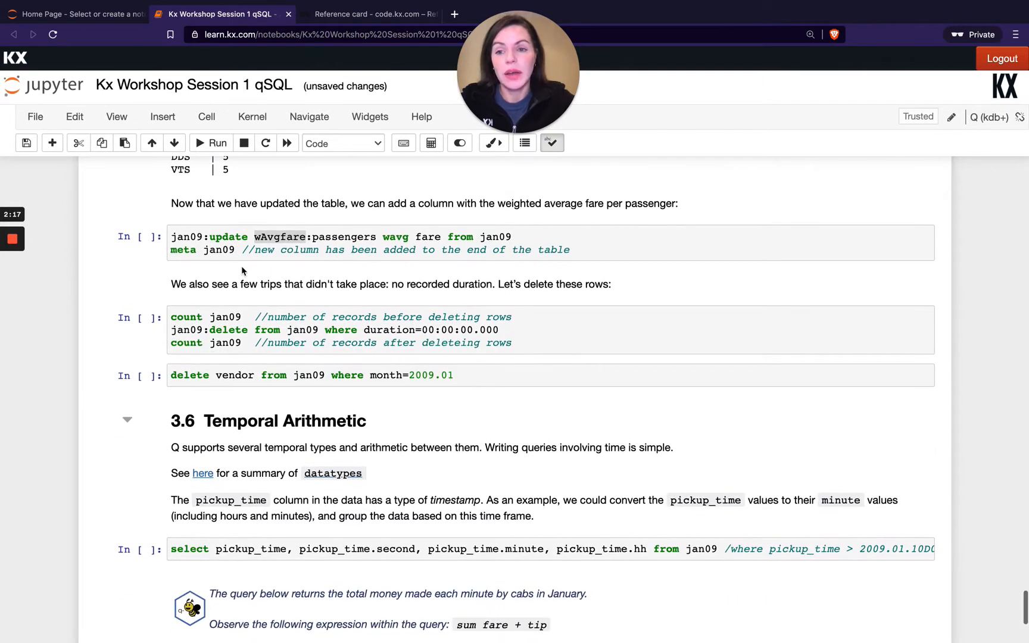
scroll(down, 3)
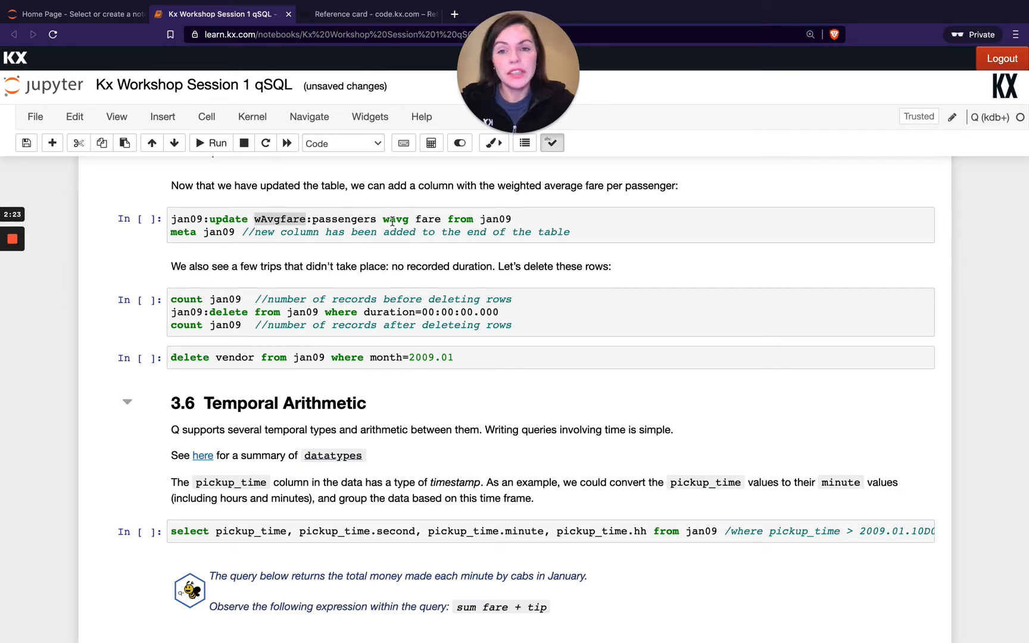
click(368, 13)
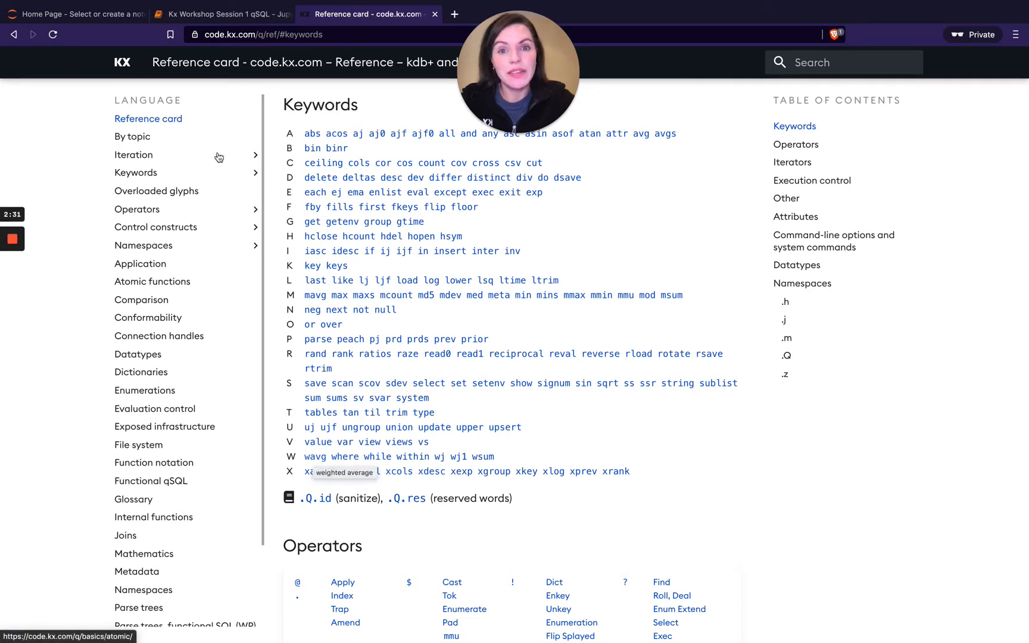
Go back to the Kx Workshop Session 1 qSQL notebook from the reference card
click(223, 14)
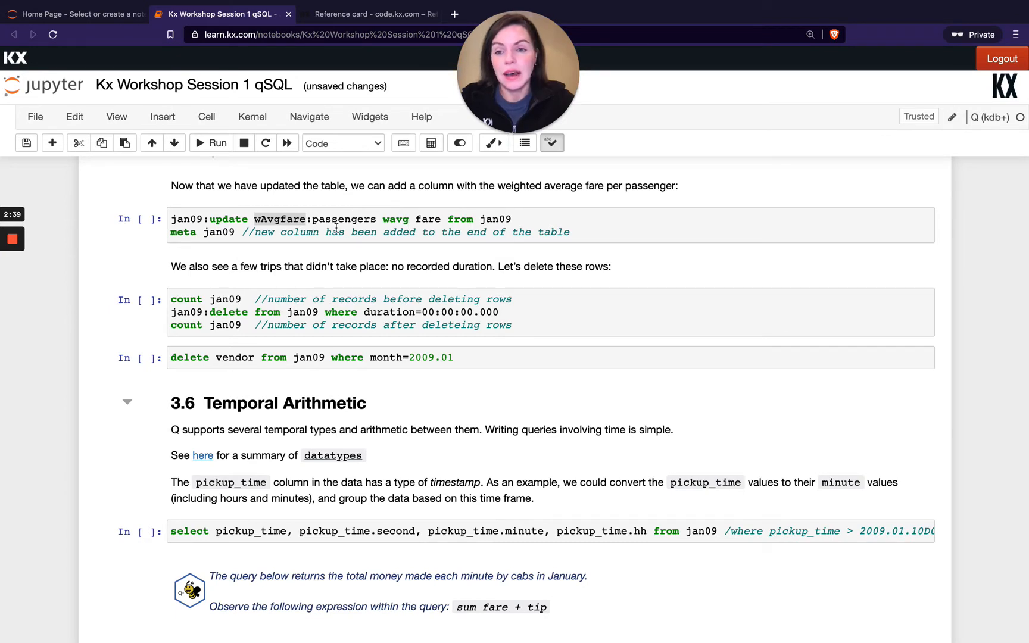
Run the wavg fare update and highlight the new wAvgfare column in jan09's meta output
click(263, 231)
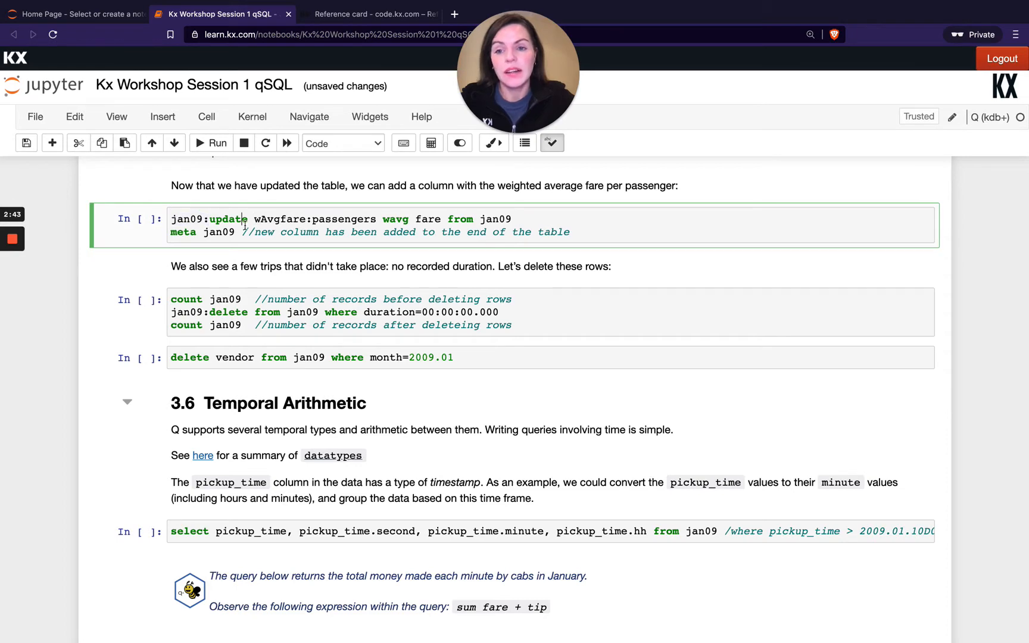
click(220, 143)
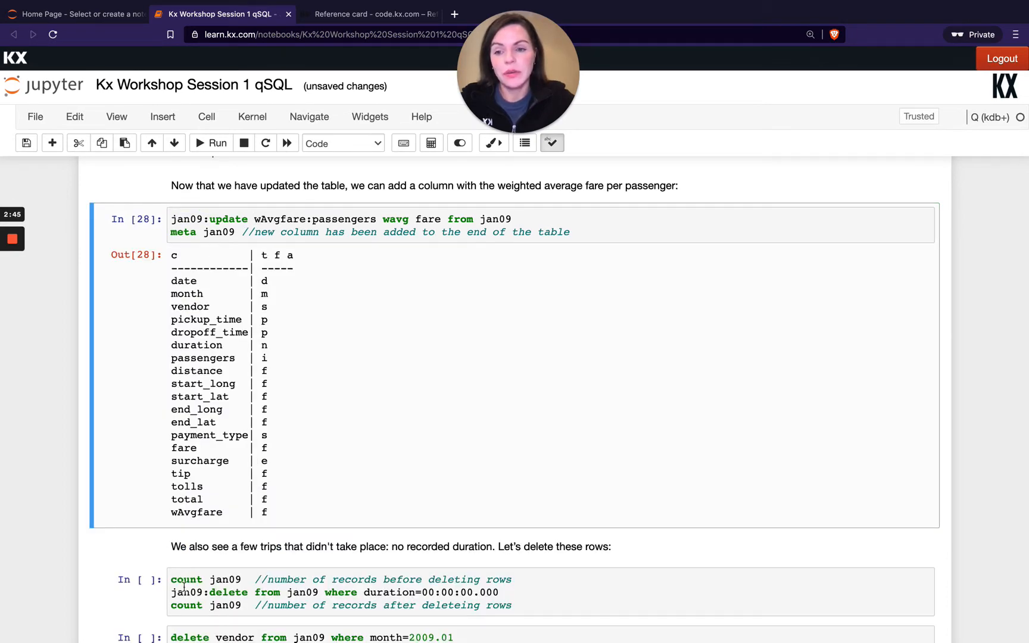
double_click(196, 512)
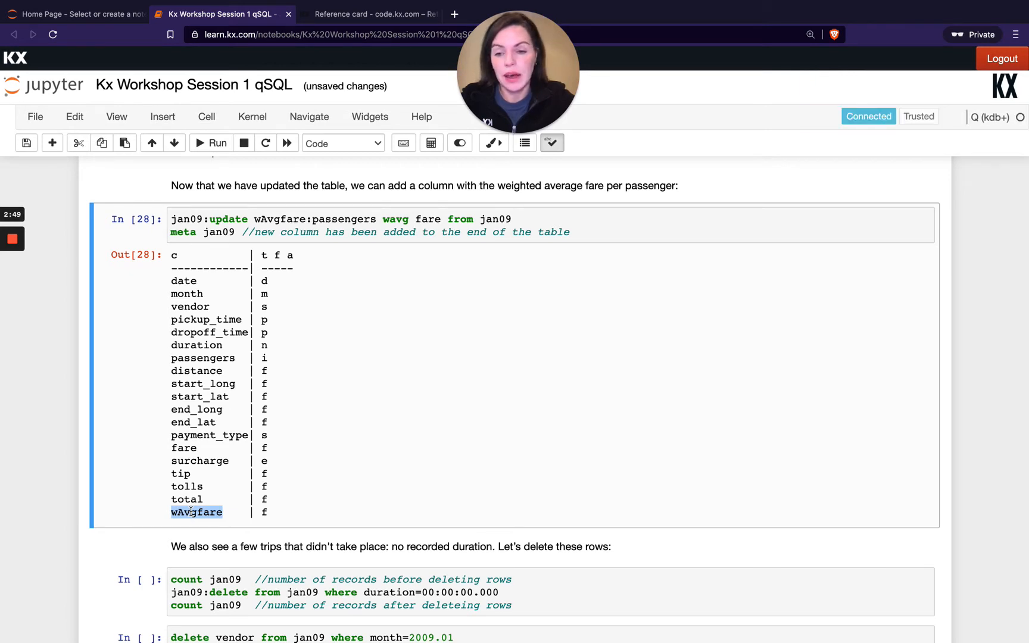
scroll(down, 3)
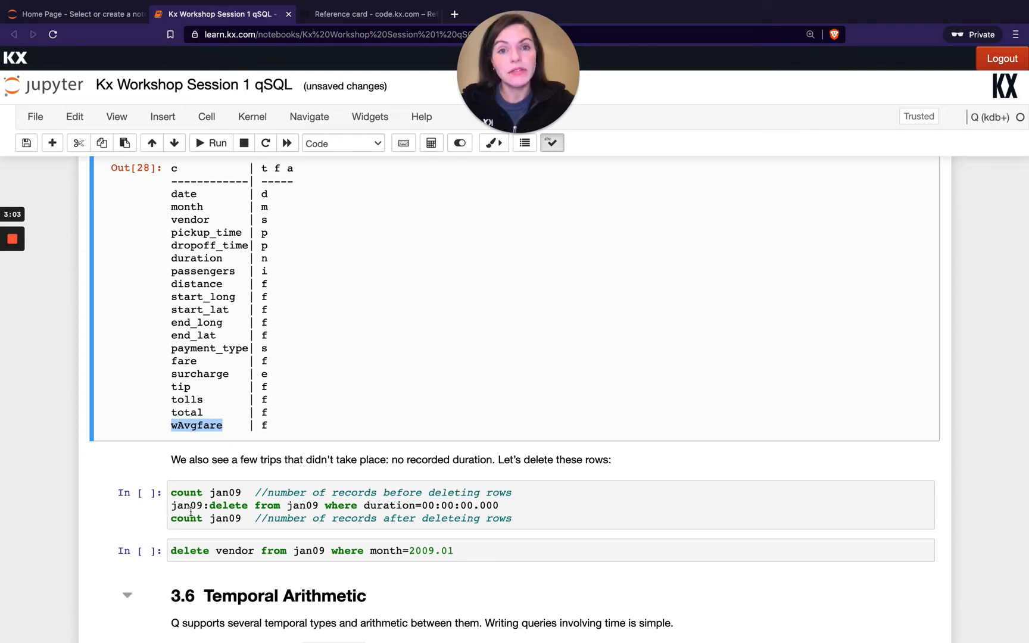
scroll(down, 3)
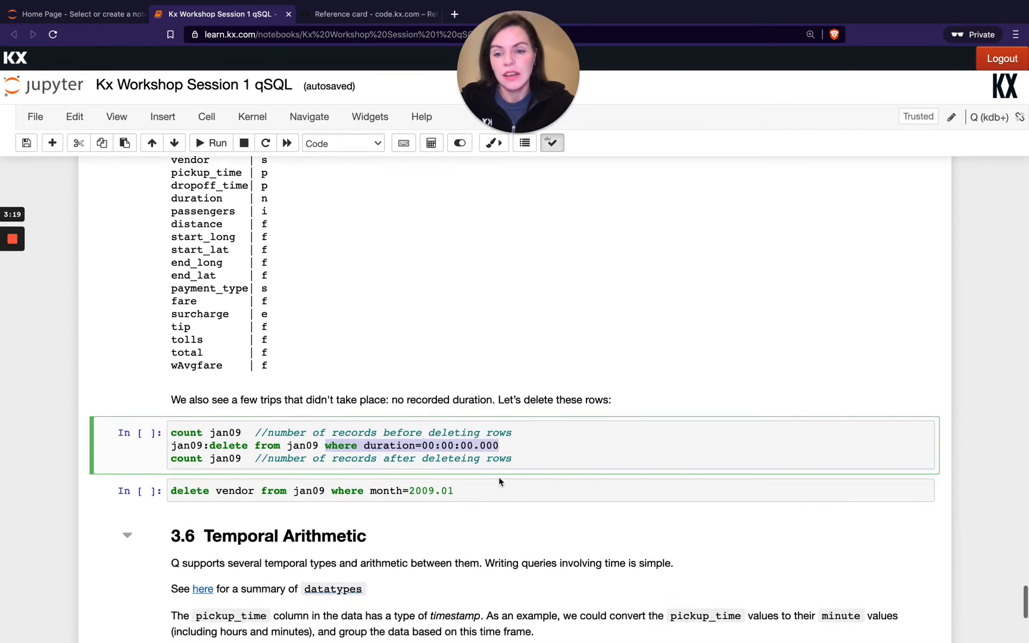
Delete zero-duration trips (10420159 to 10357181 records) and run delete vendor where month=2009.01
click(210, 143)
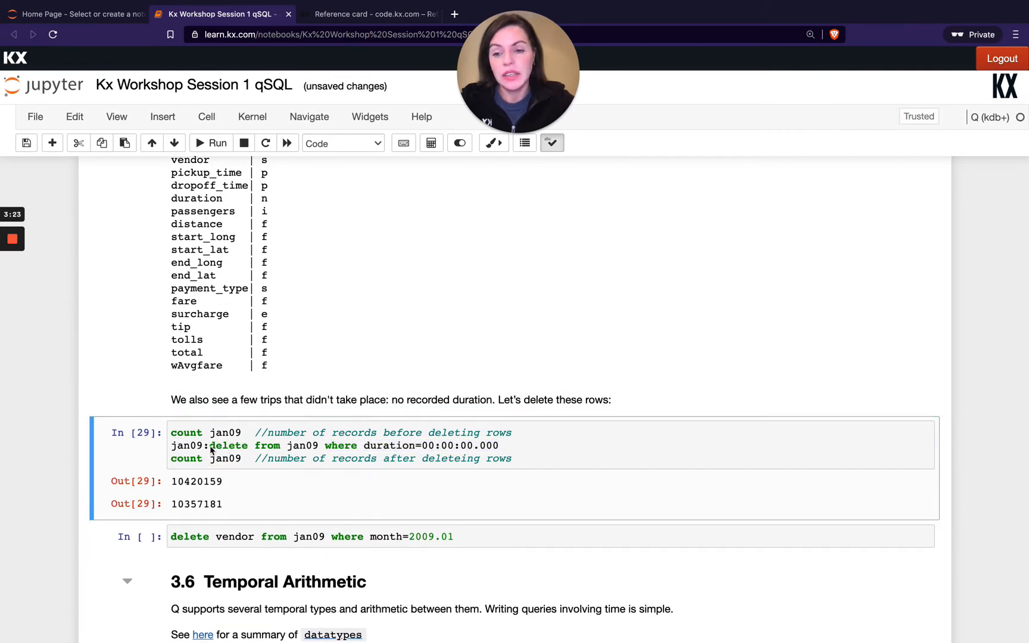
double_click(189, 445)
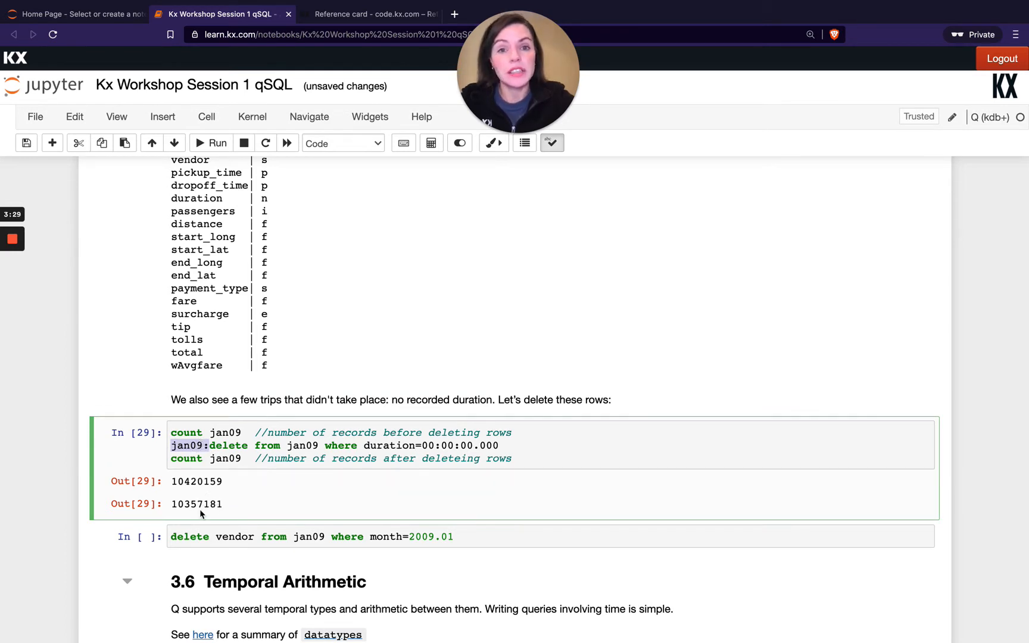
mouse_move(261, 499)
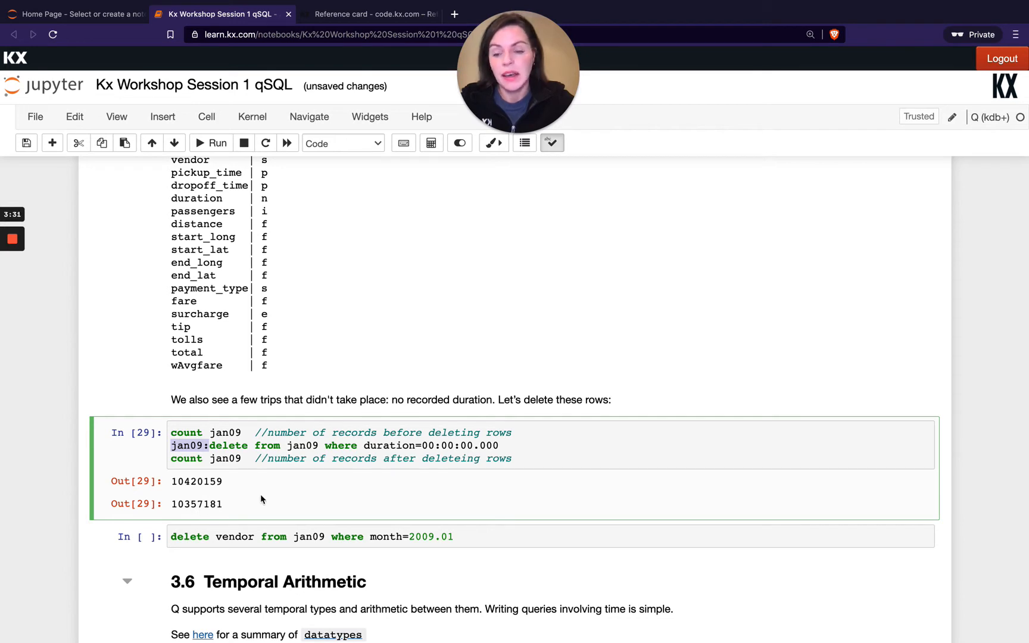
scroll(down, 3)
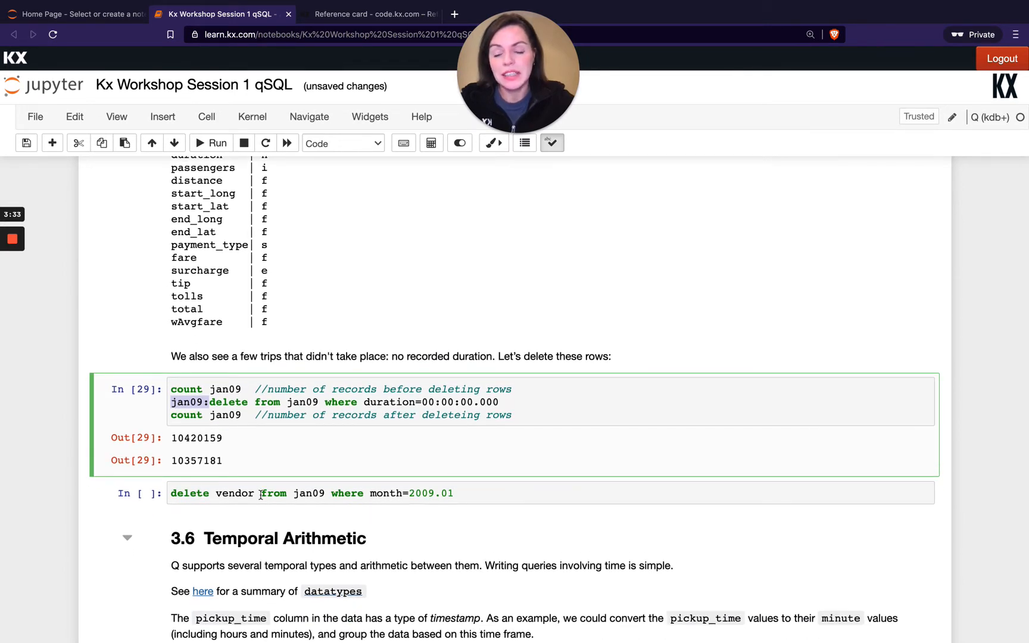
click(262, 493)
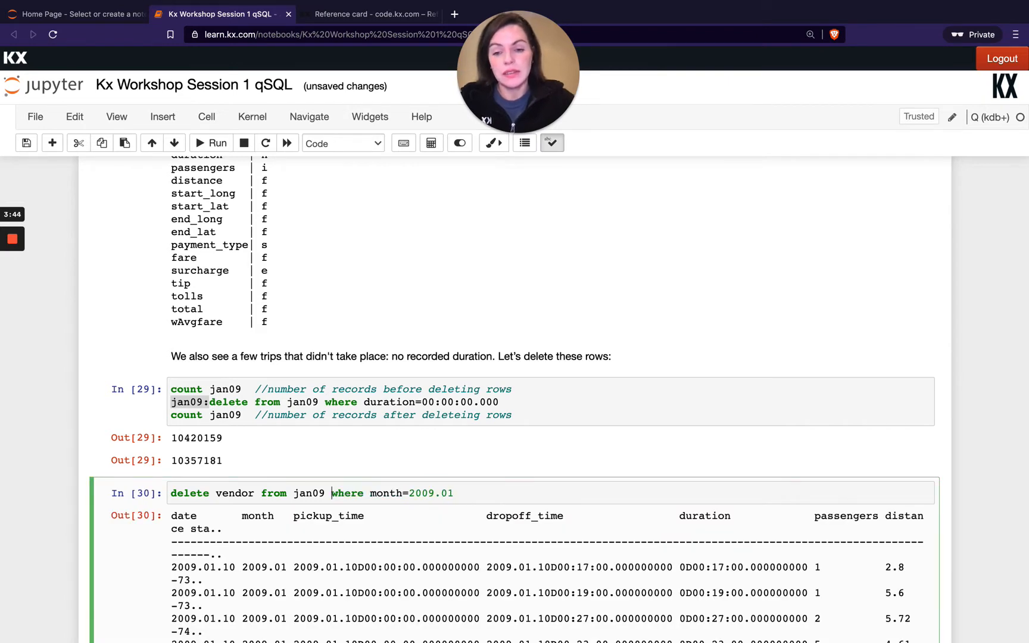
Rerun the delete vendor query, getting an nyi error, and scroll to 3.6 Temporal Arithmetic
click(219, 142)
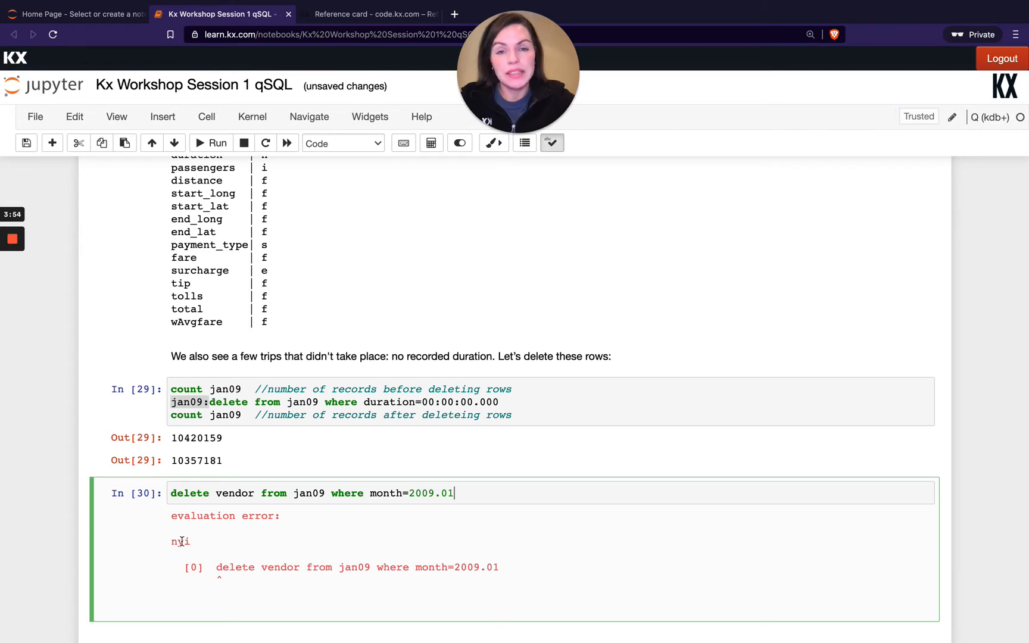
scroll(down, 3)
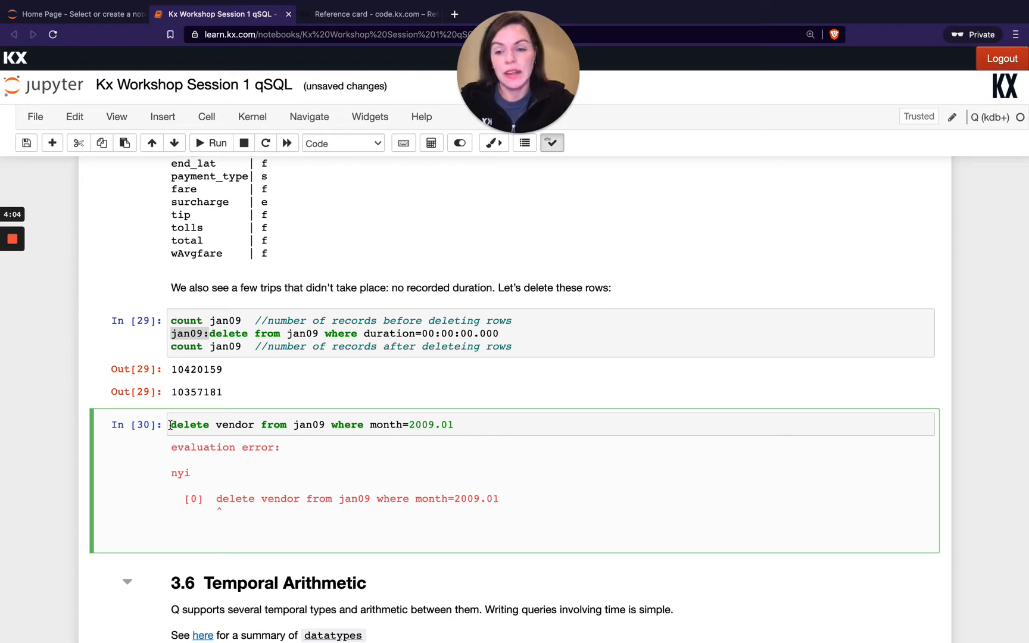
scroll(down, 3)
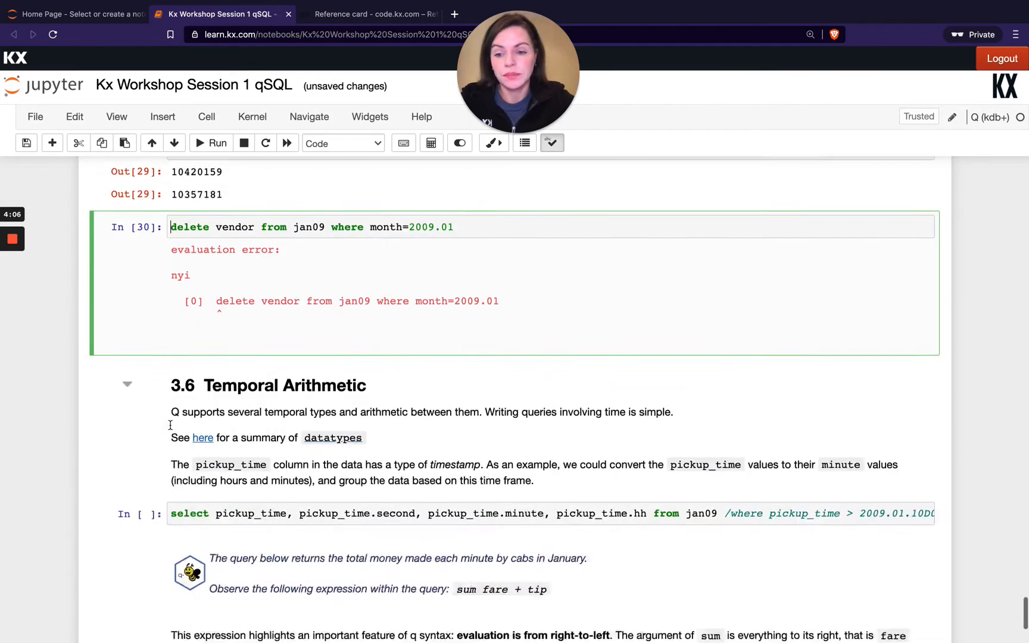
scroll(down, 3)
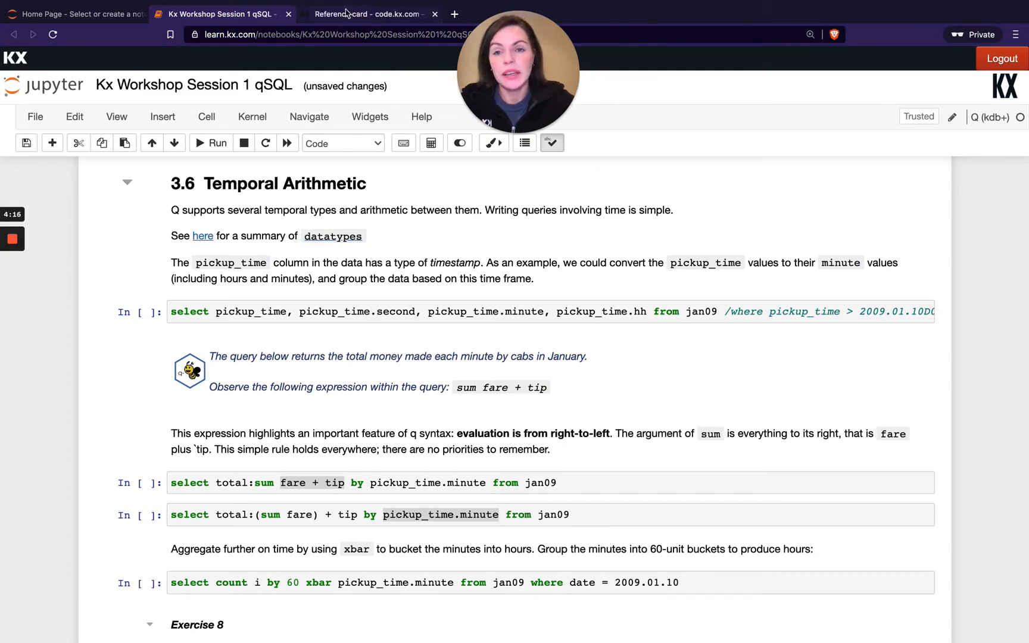
Highlight the temporal datatypes, timestamp through time (rows 12–19), on the Datatypes reference card
click(366, 13)
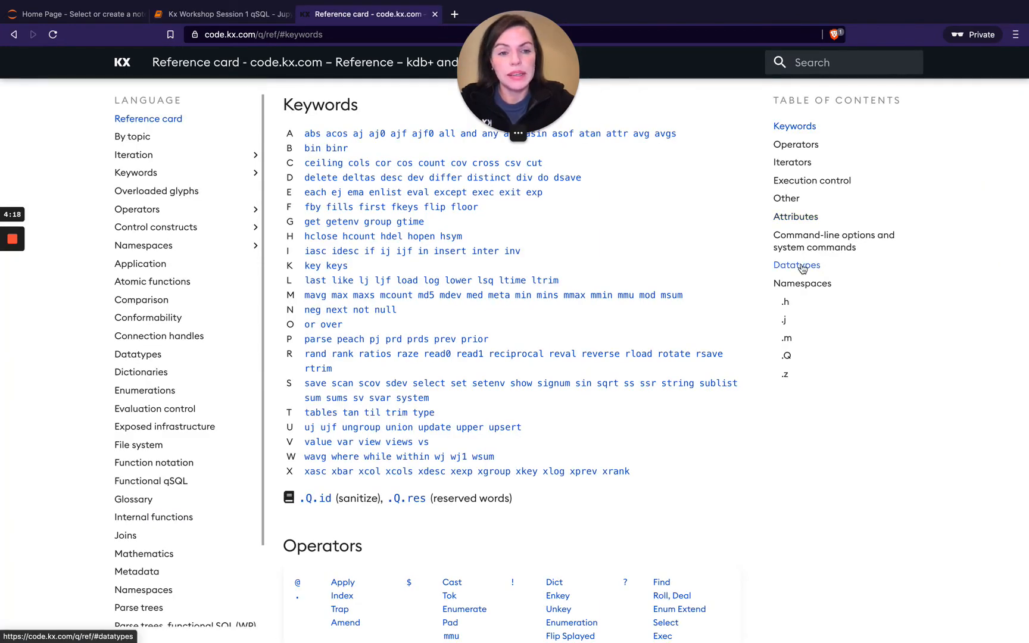
click(796, 265)
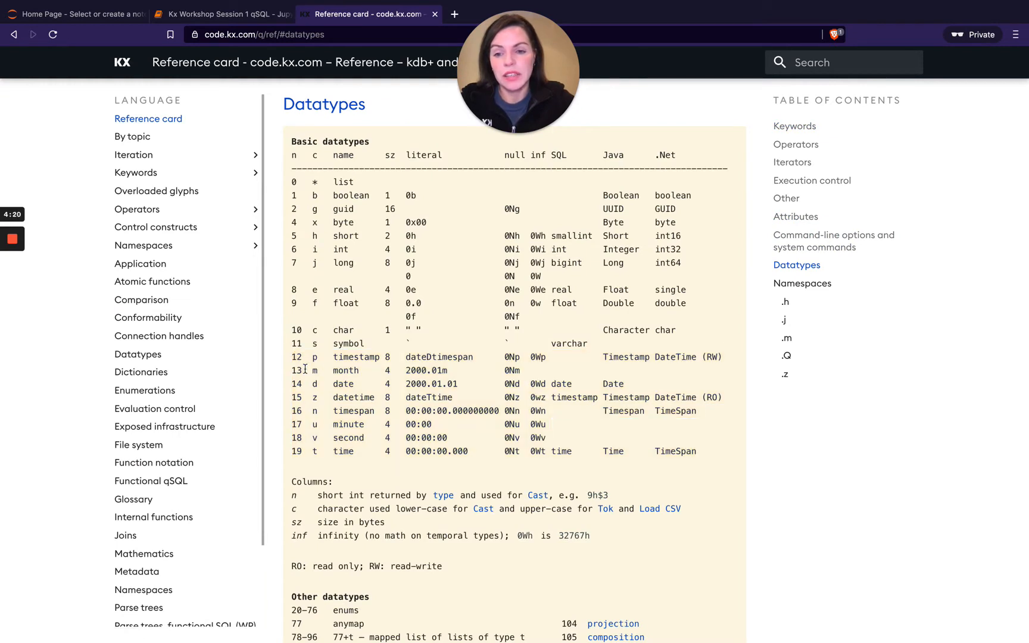
drag(304, 357, 718, 450)
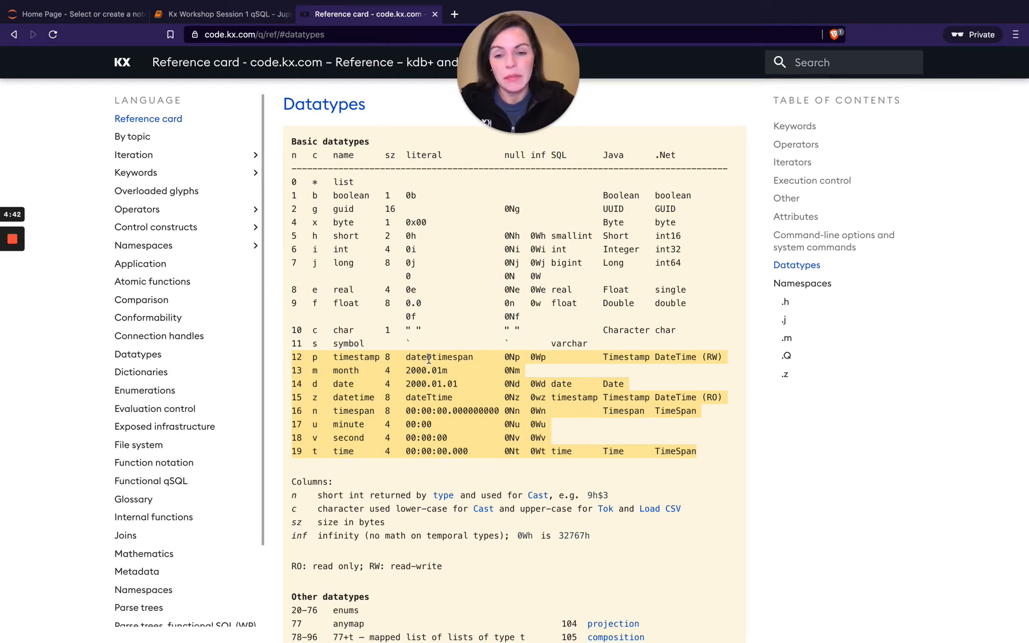
mouse_move(351, 450)
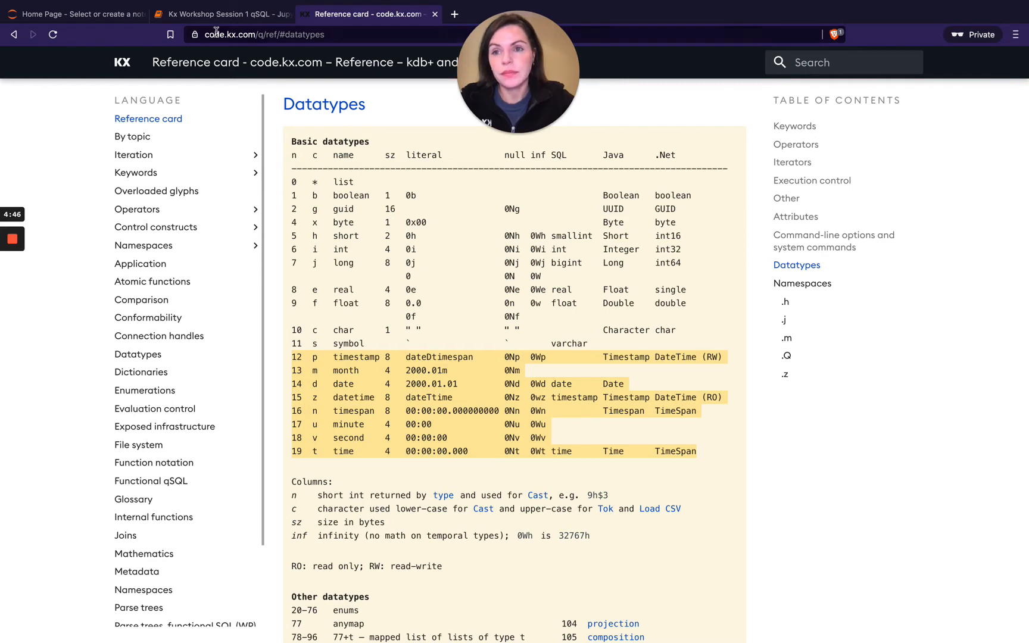
mouse_move(221, 14)
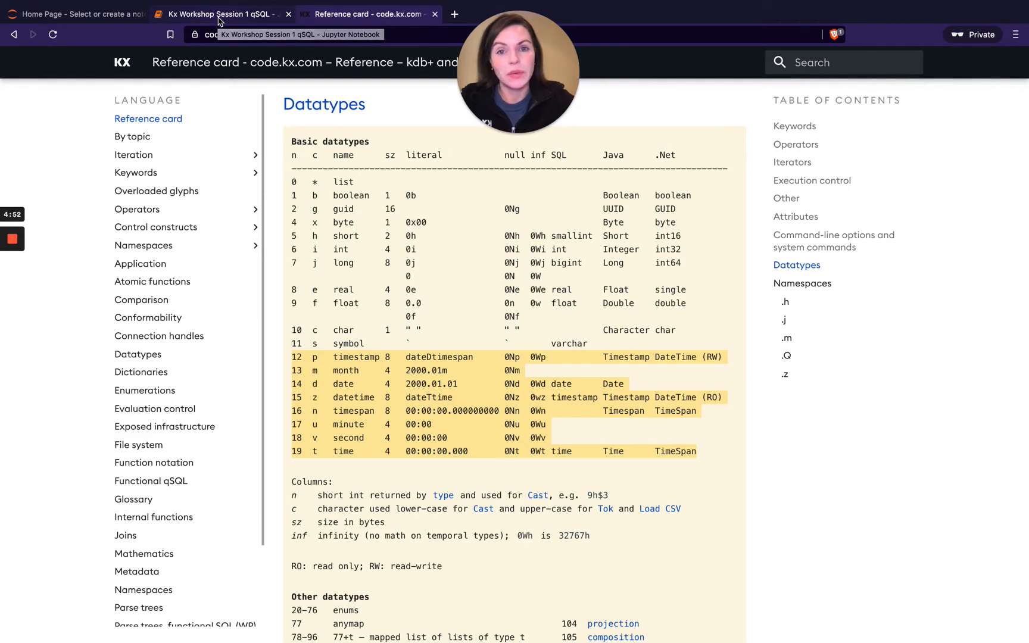
Add and run a meta jan09 cell showing pickup_time as type p, checking the reference card
click(220, 13)
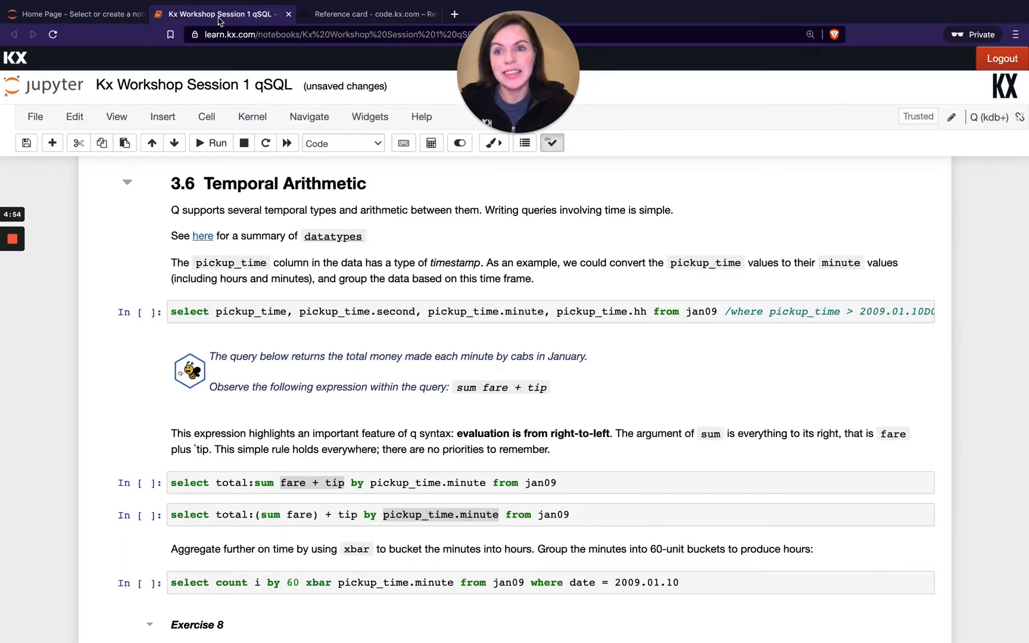
mouse_move(229, 405)
text(m)
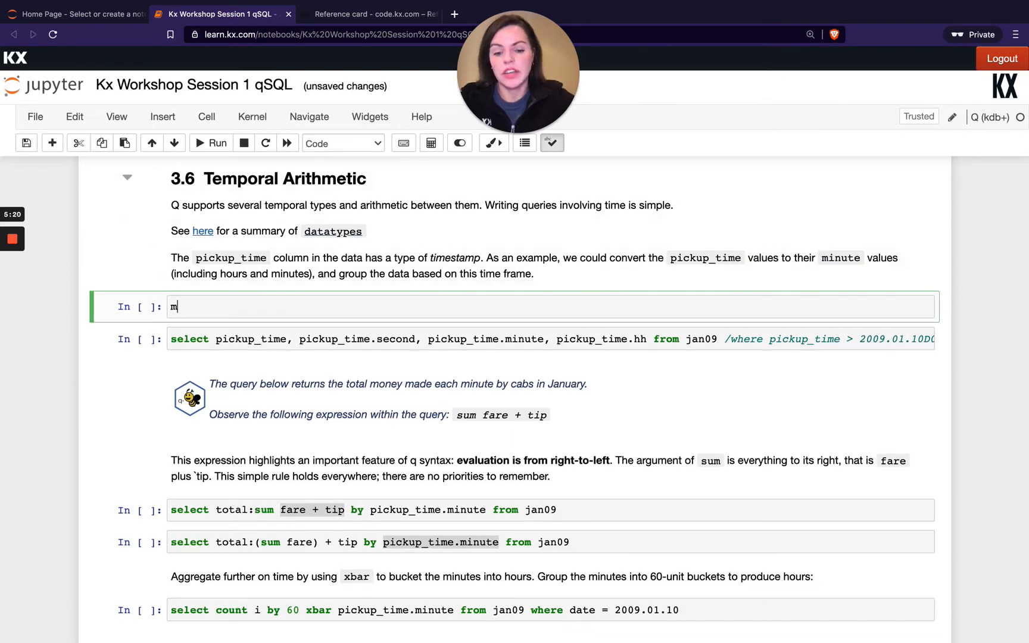
text(eta jan09)
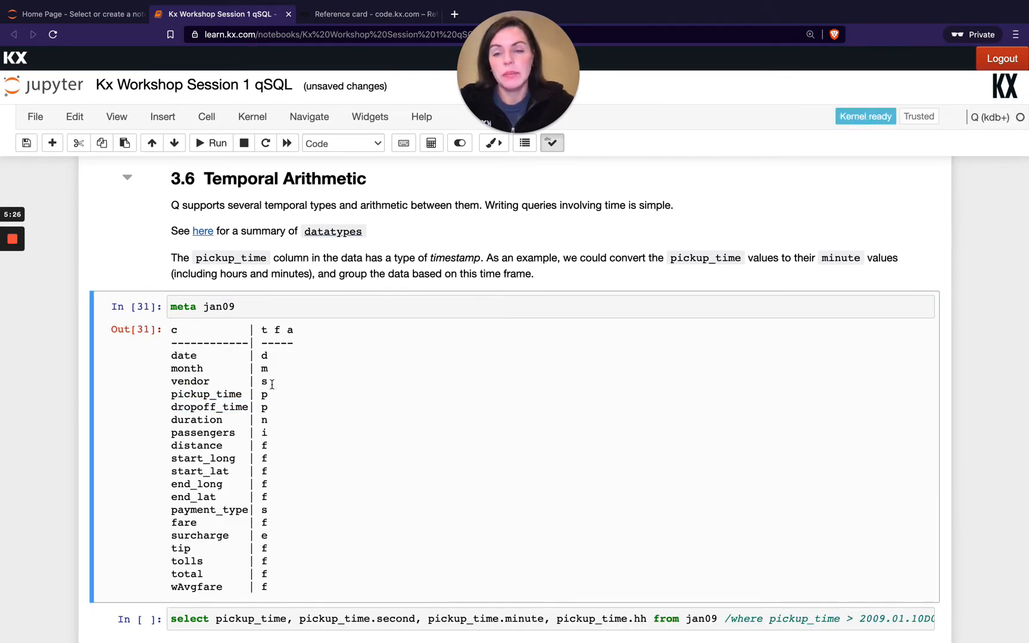
click(368, 14)
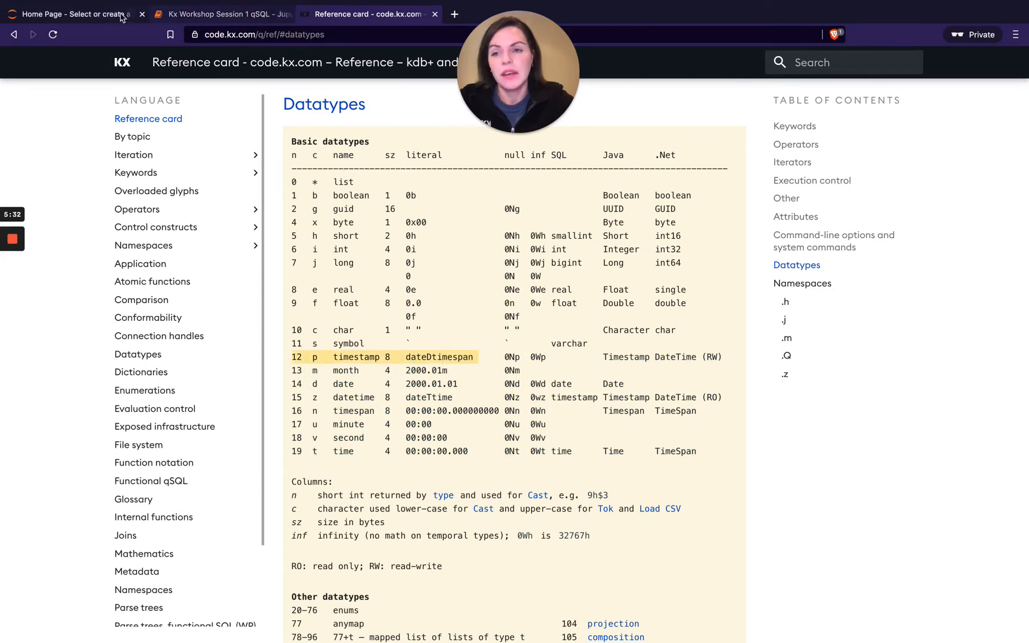
click(223, 13)
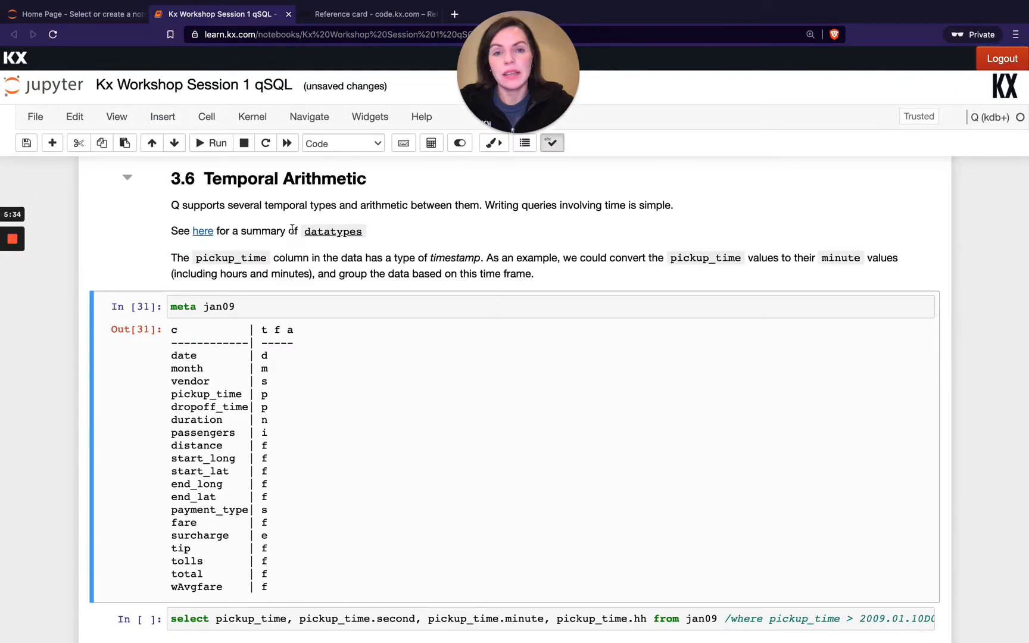
Highlight pickup_time.second in the jan09 query and start editing the pickup_time select cell
scroll(down, 3)
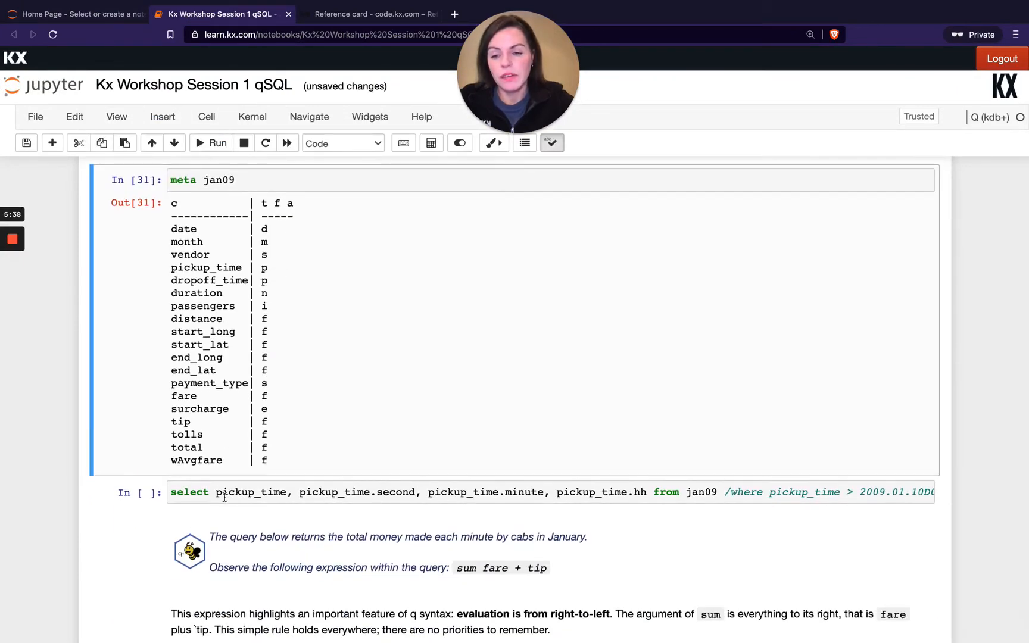
double_click(253, 492)
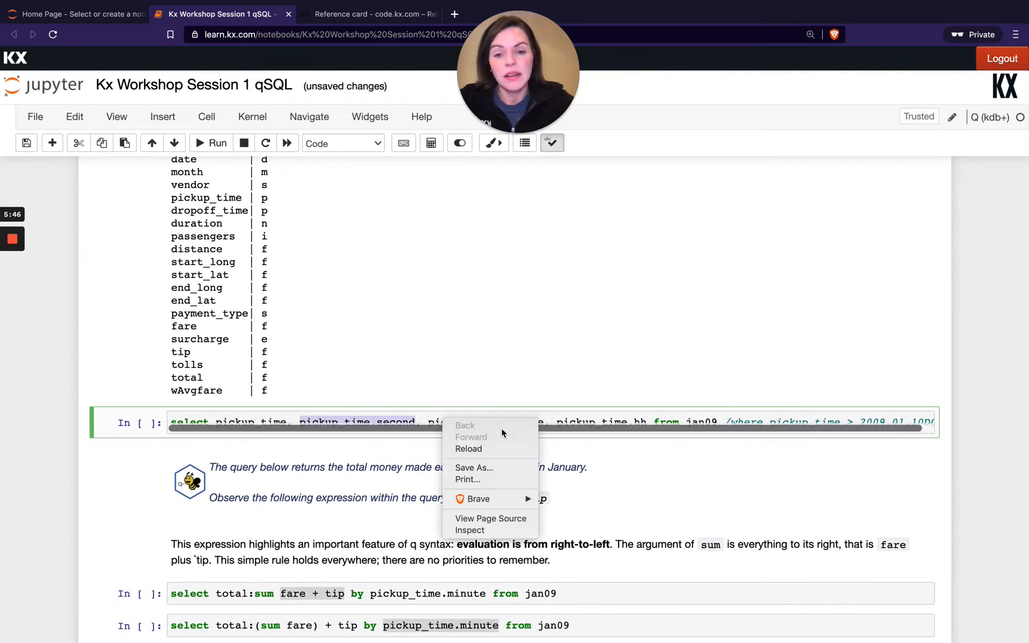
click(660, 429)
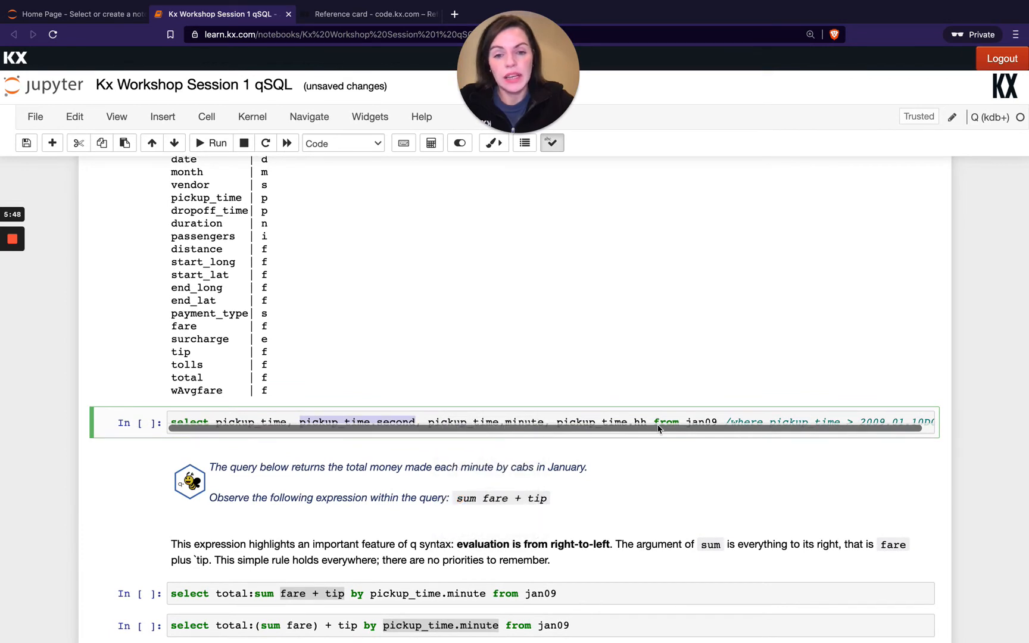
mouse_move(515, 418)
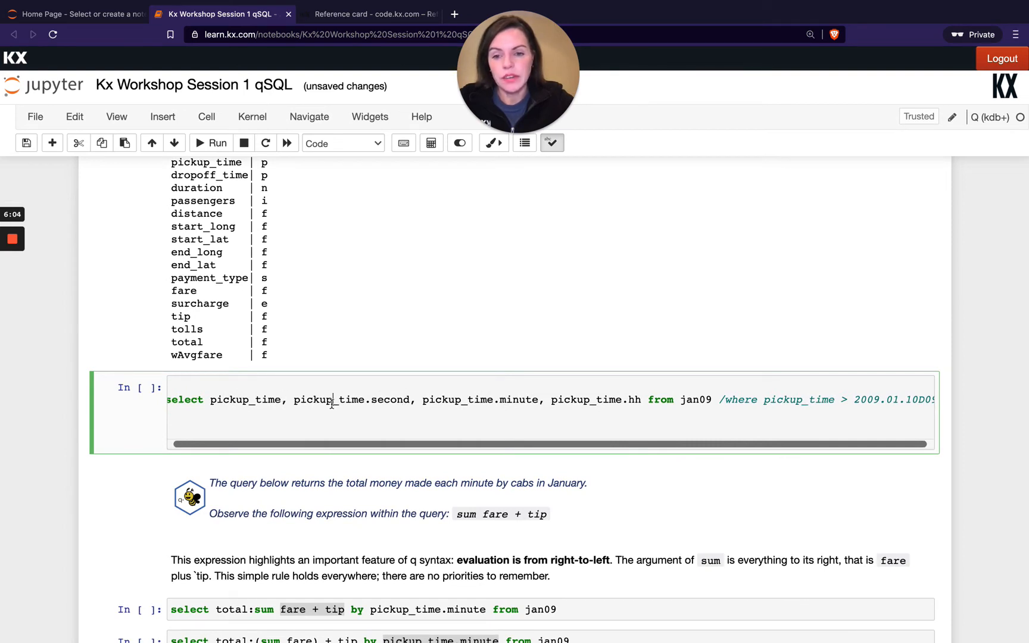
click(200, 143)
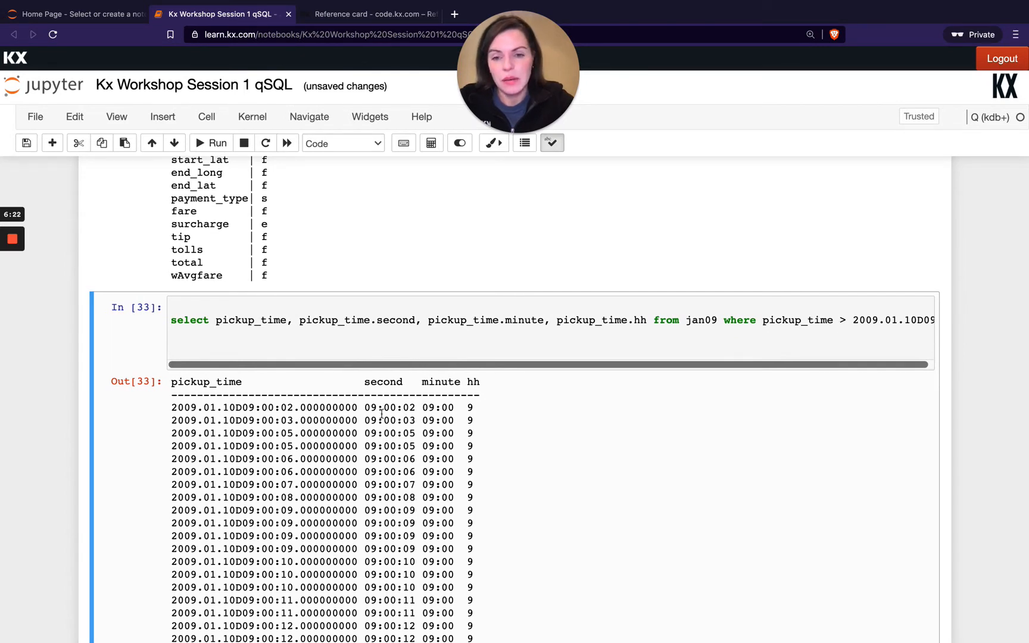
Insert a `minute$pickup_time cast column before pickup_time.minute in the query
double_click(387, 407)
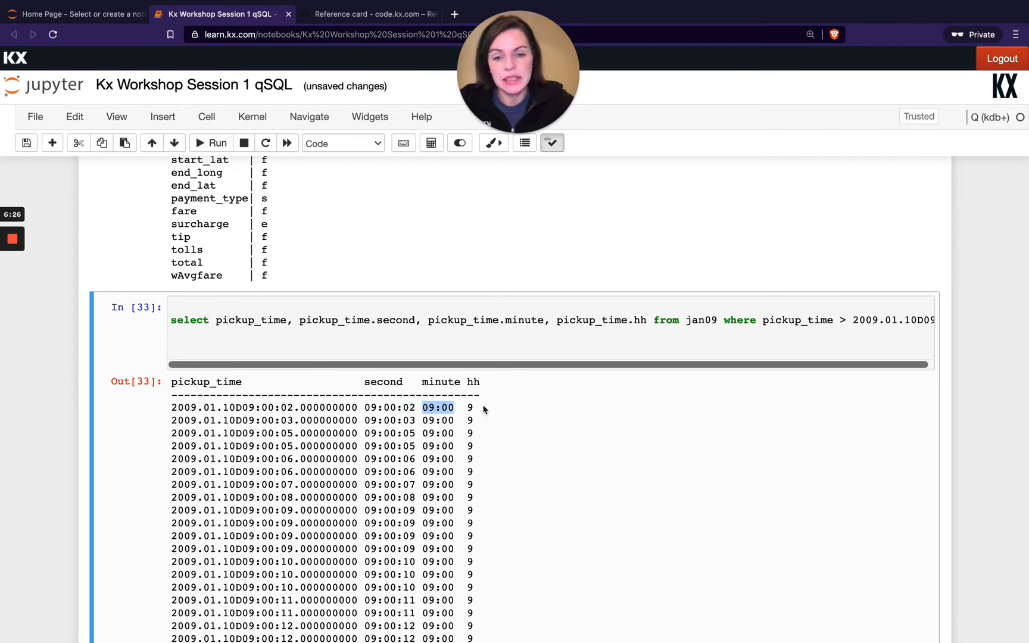
click(482, 321)
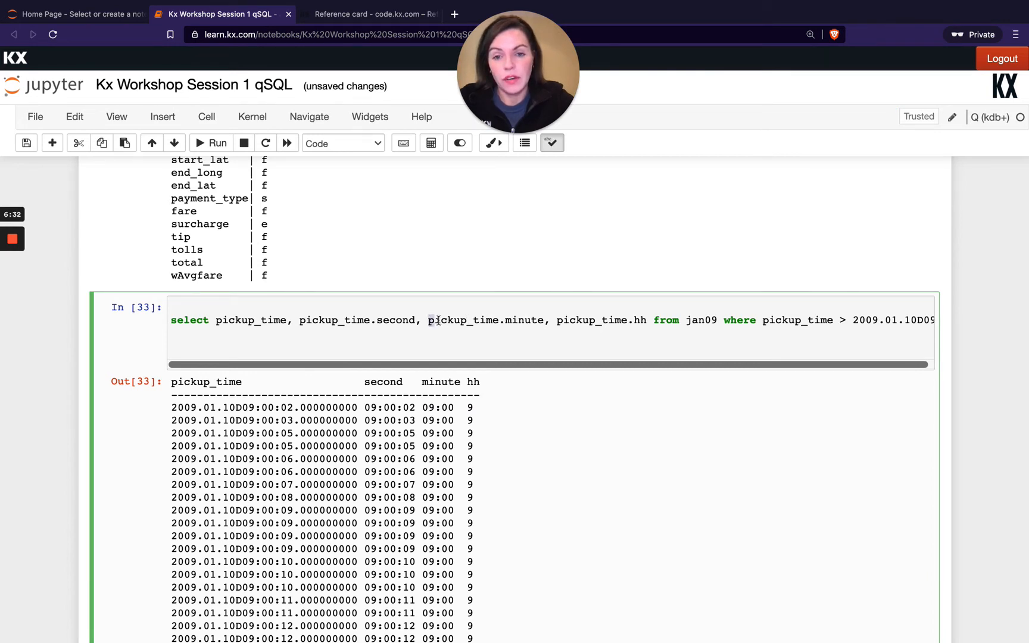
double_click(485, 321)
text(,)
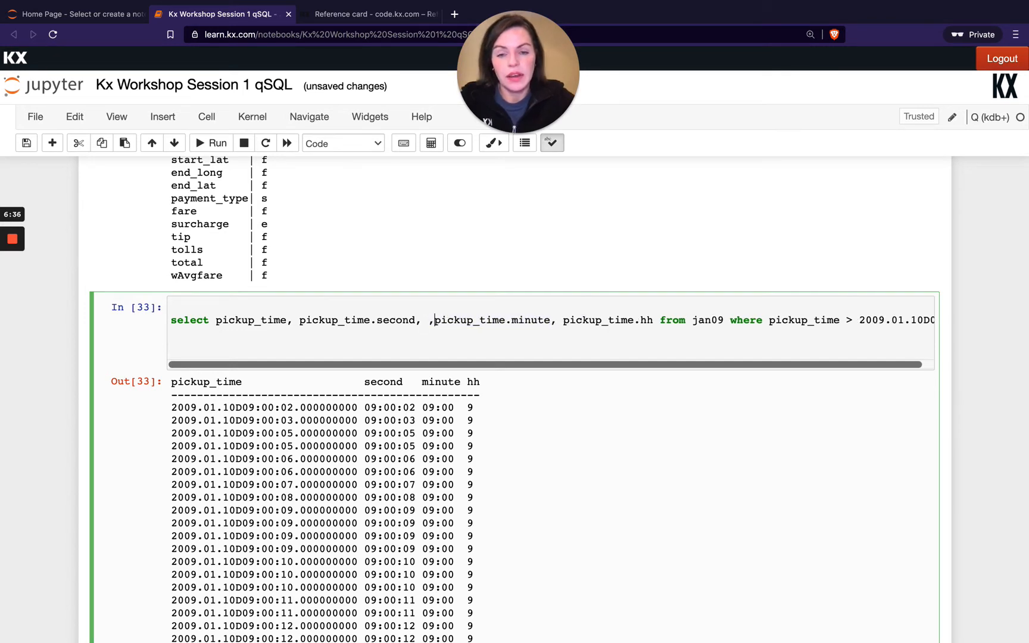
text(pickup_time.minute)
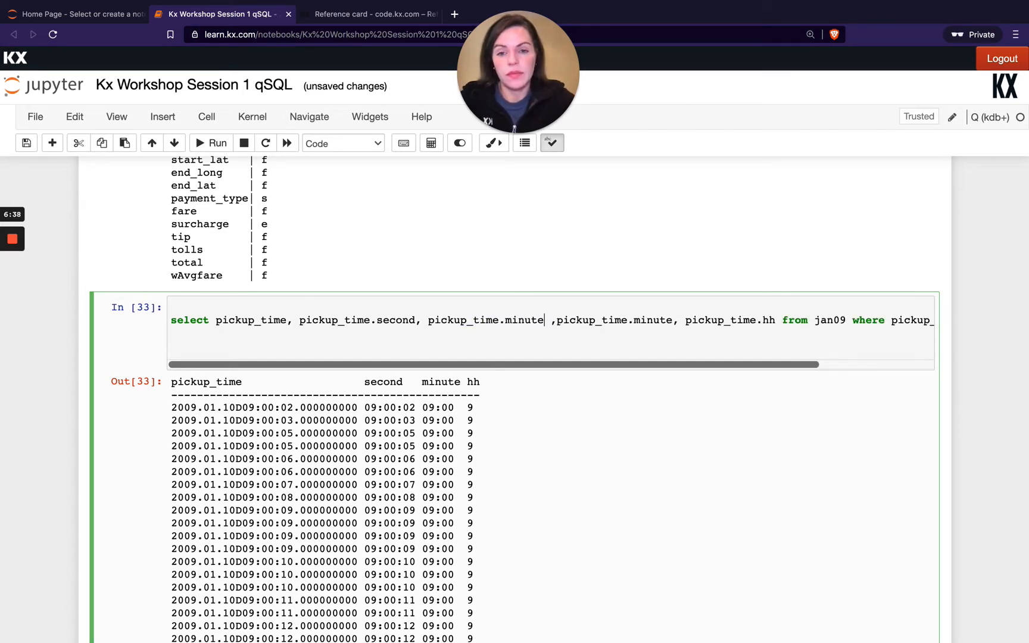
double_click(525, 320)
text(`minute)
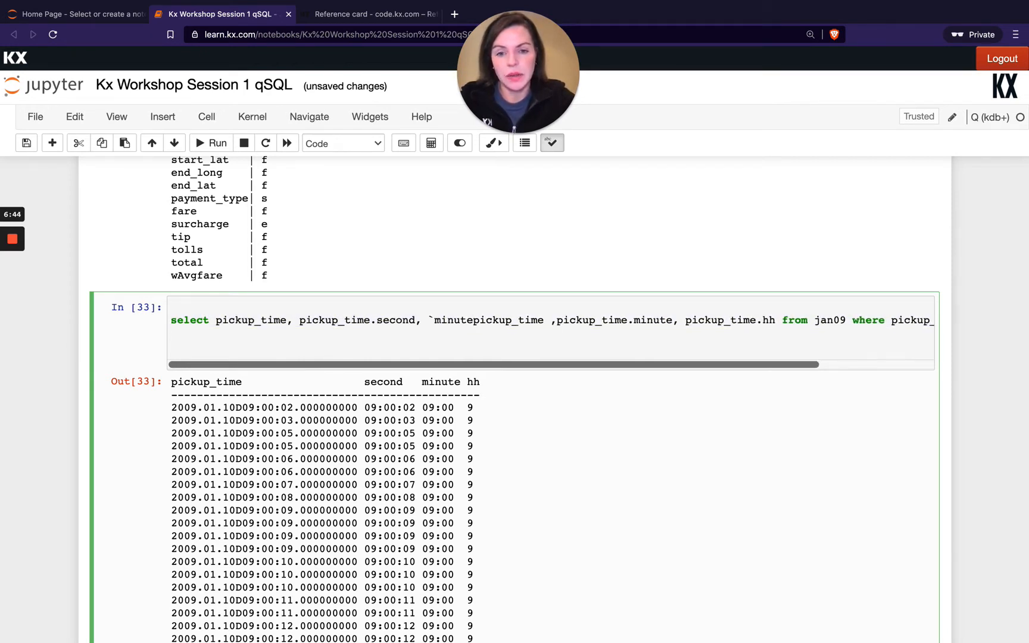
text($)
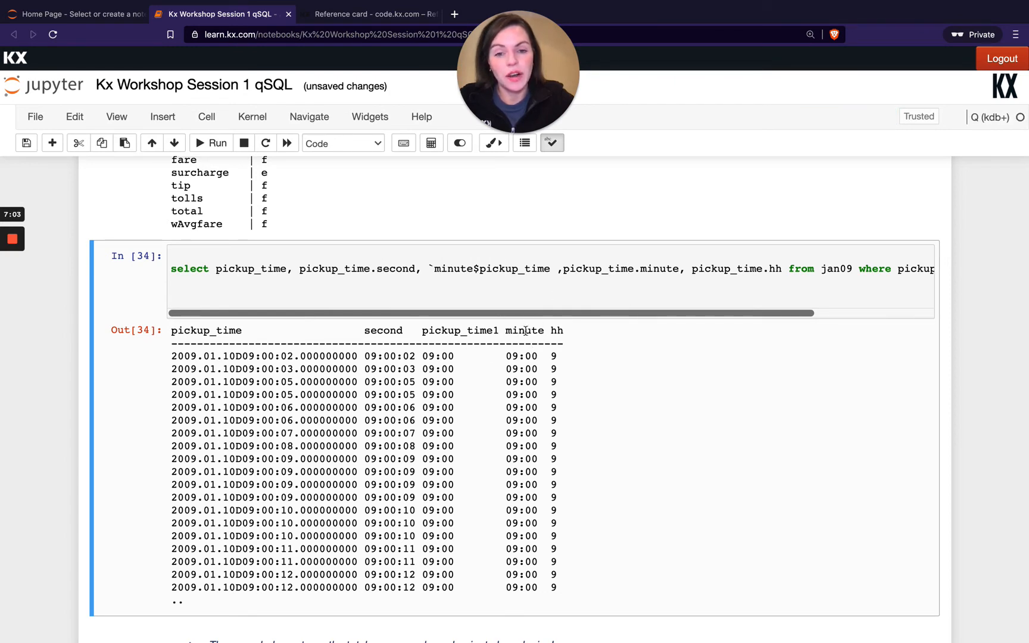
mouse_move(520, 337)
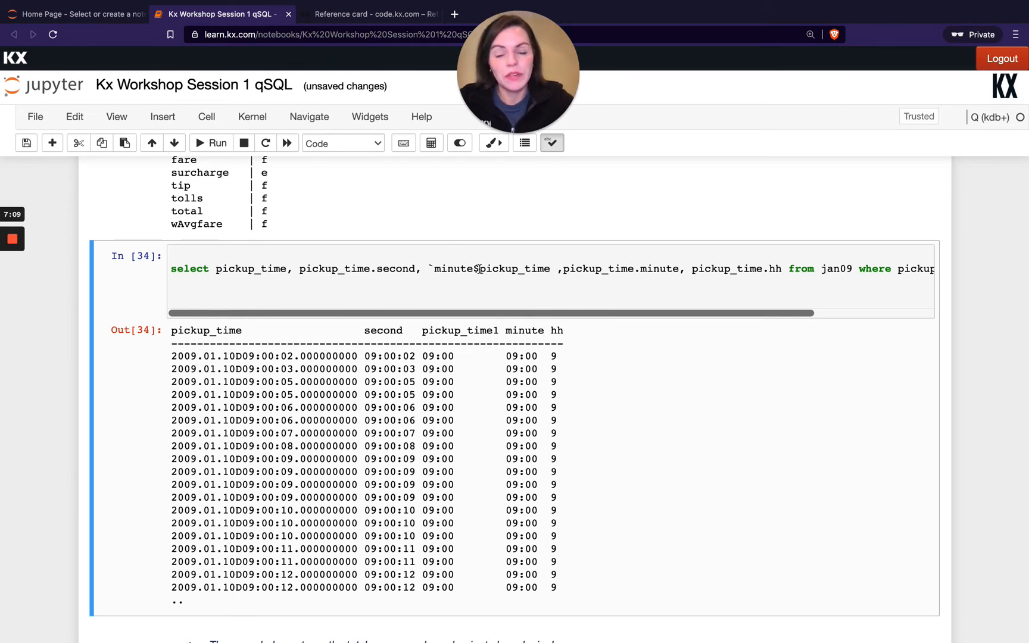
double_click(514, 269)
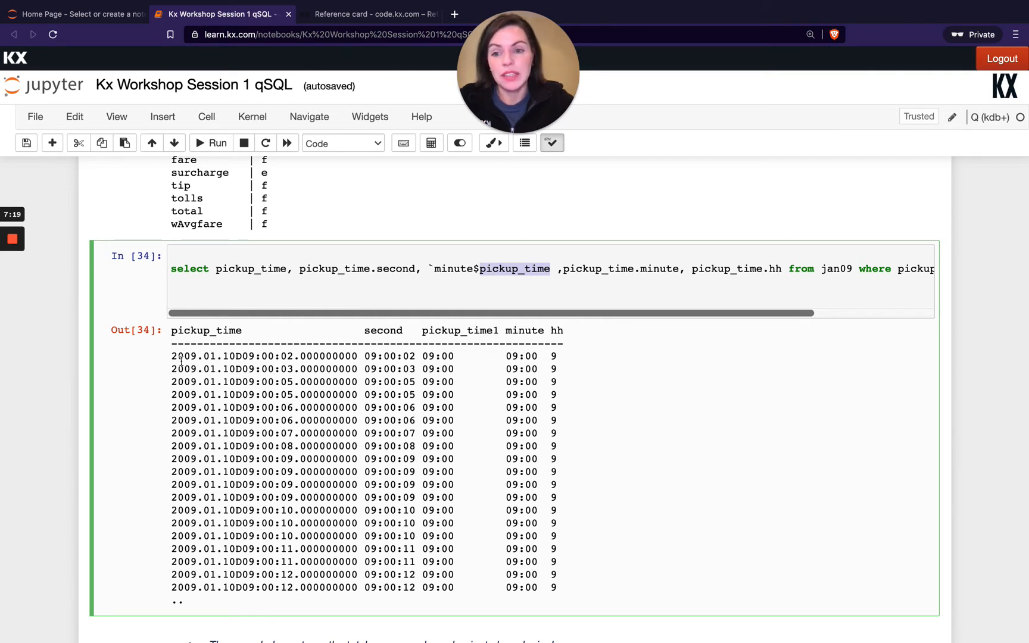
mouse_move(597, 358)
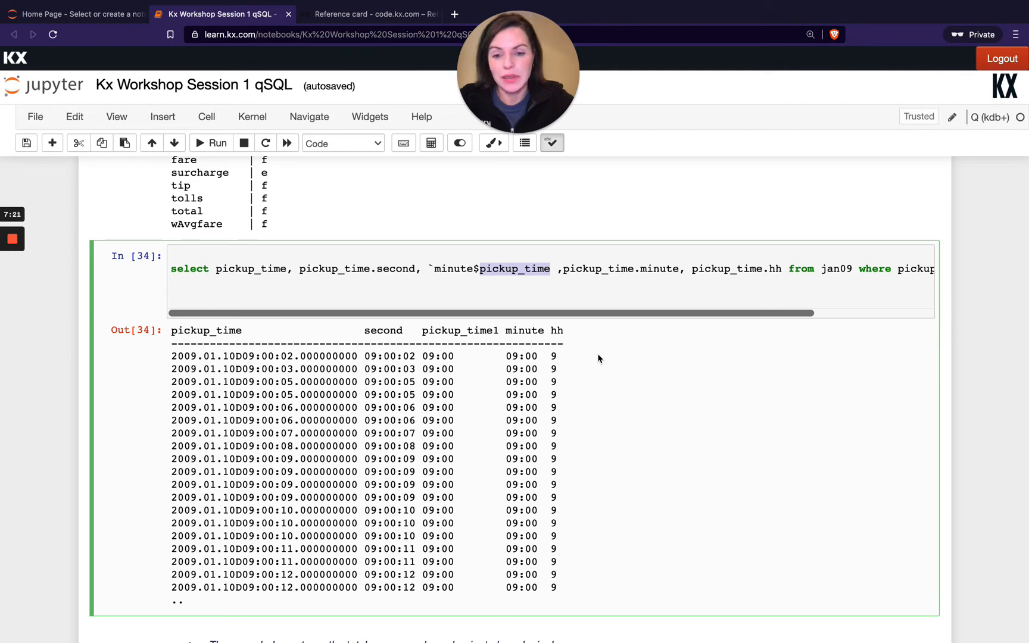
Insert a code cell below the right-to-left explanation evaluating 100*2+5, returning 700
scroll(down, 3)
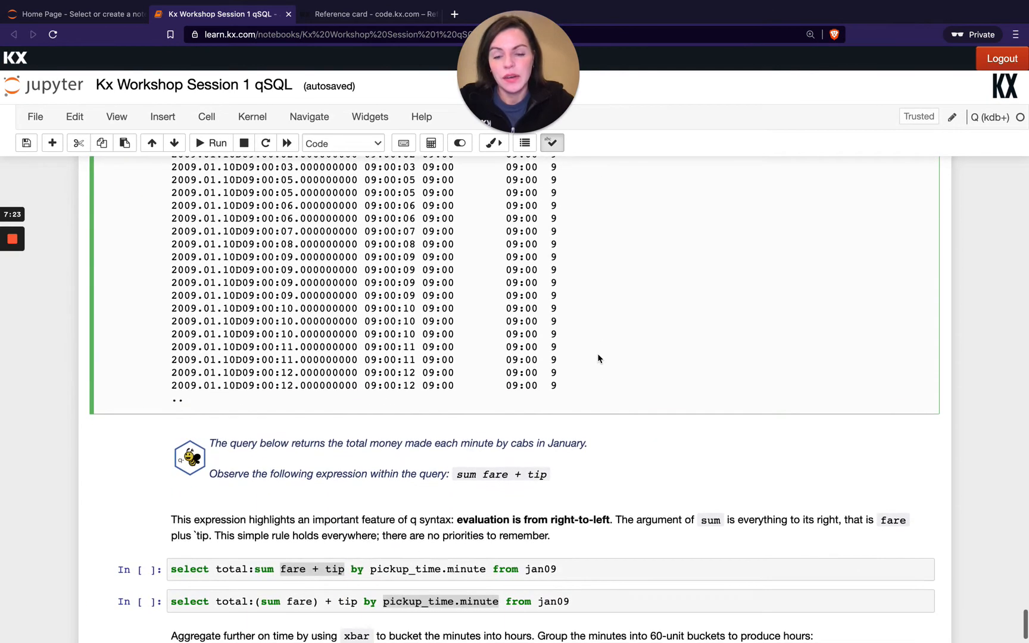
scroll(down, 3)
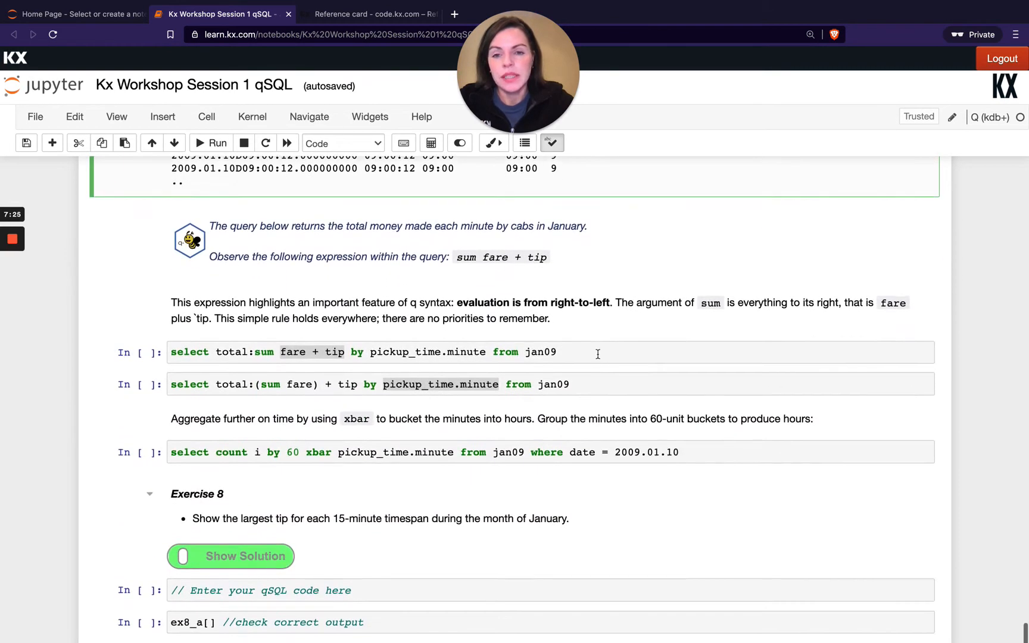
scroll(down, 3)
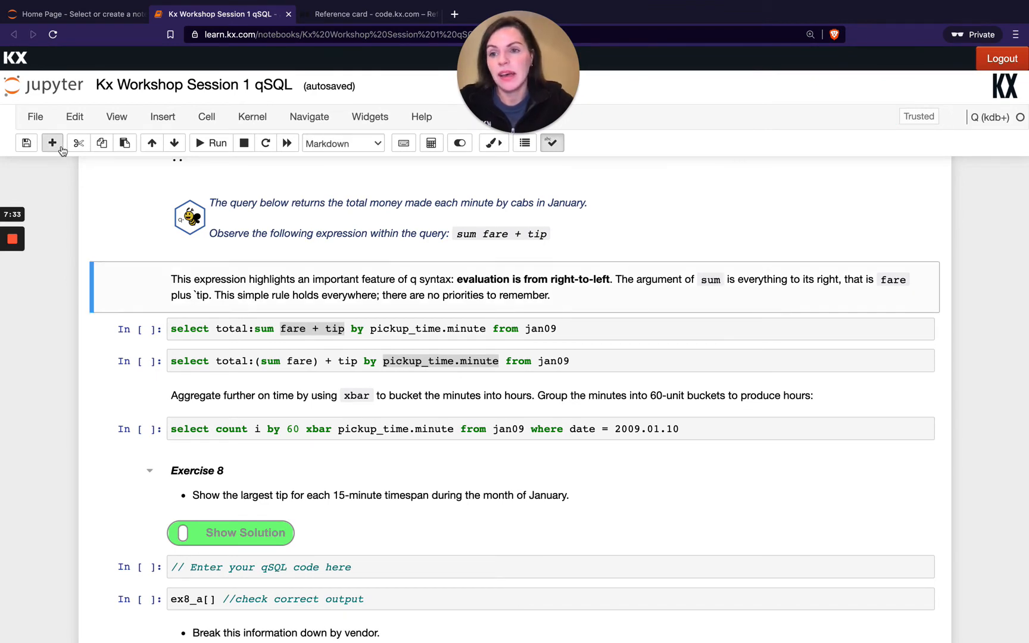
click(52, 142)
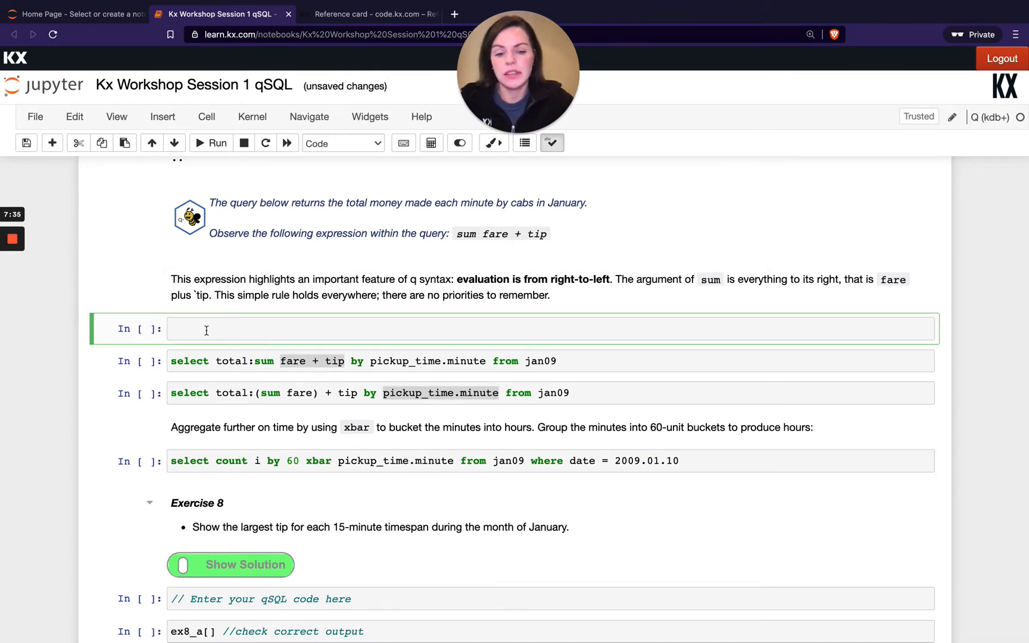
text(100)
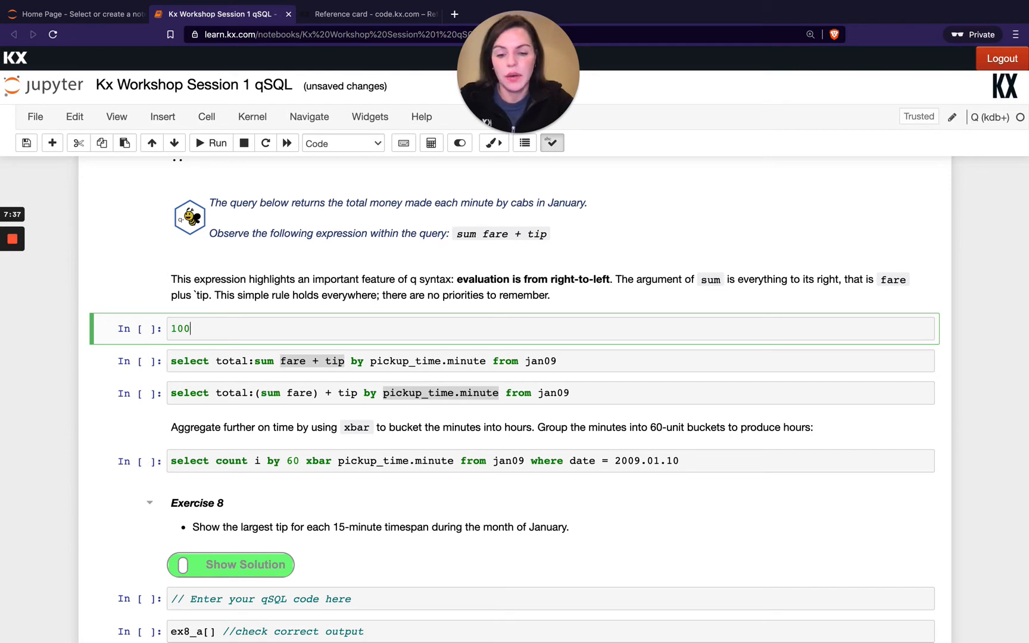
text(*2)
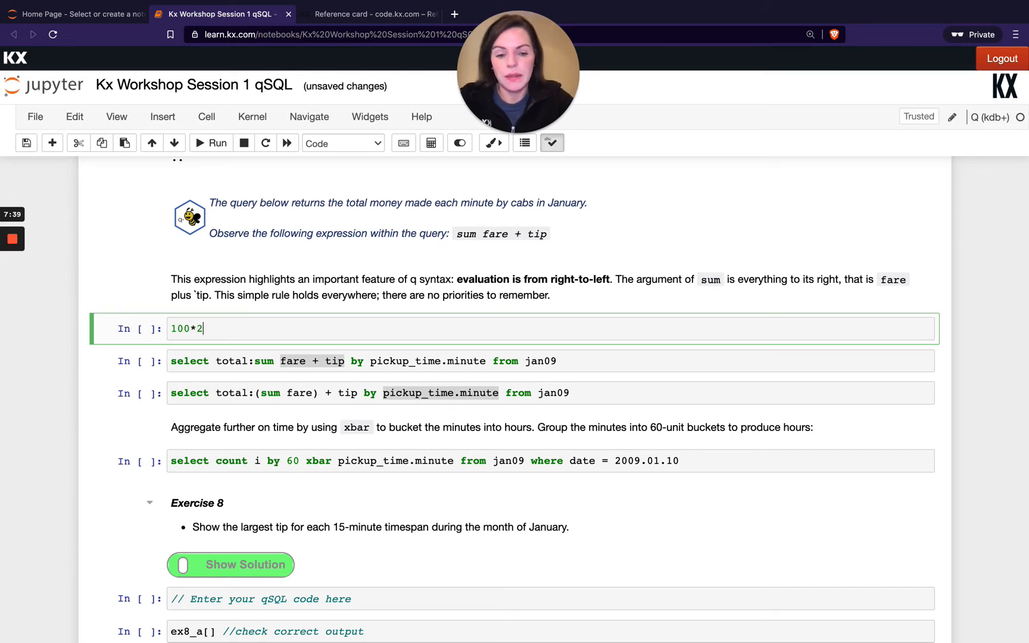
text(+5)
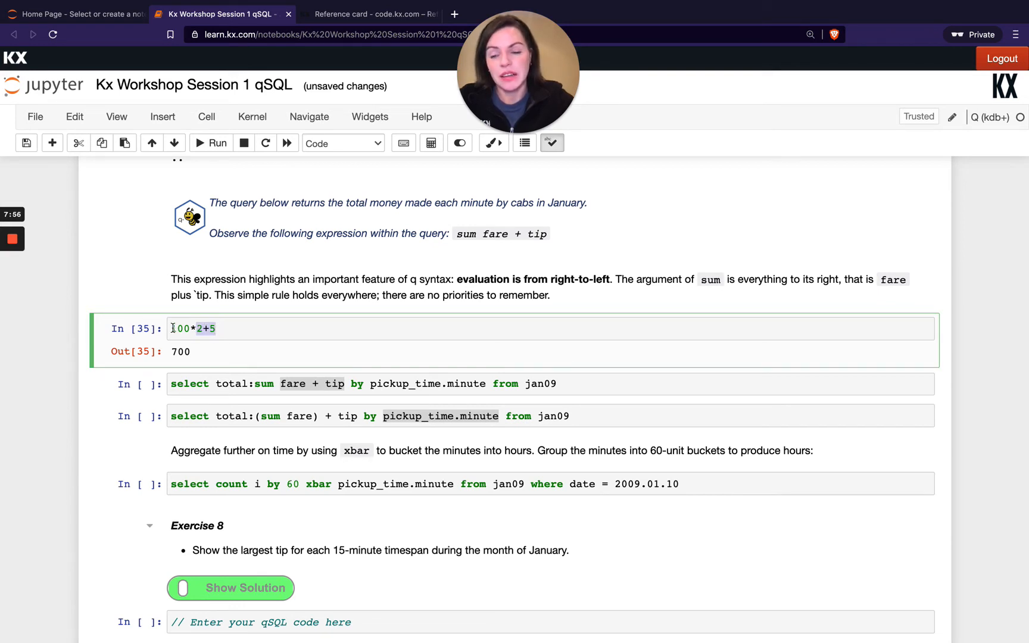
click(255, 328)
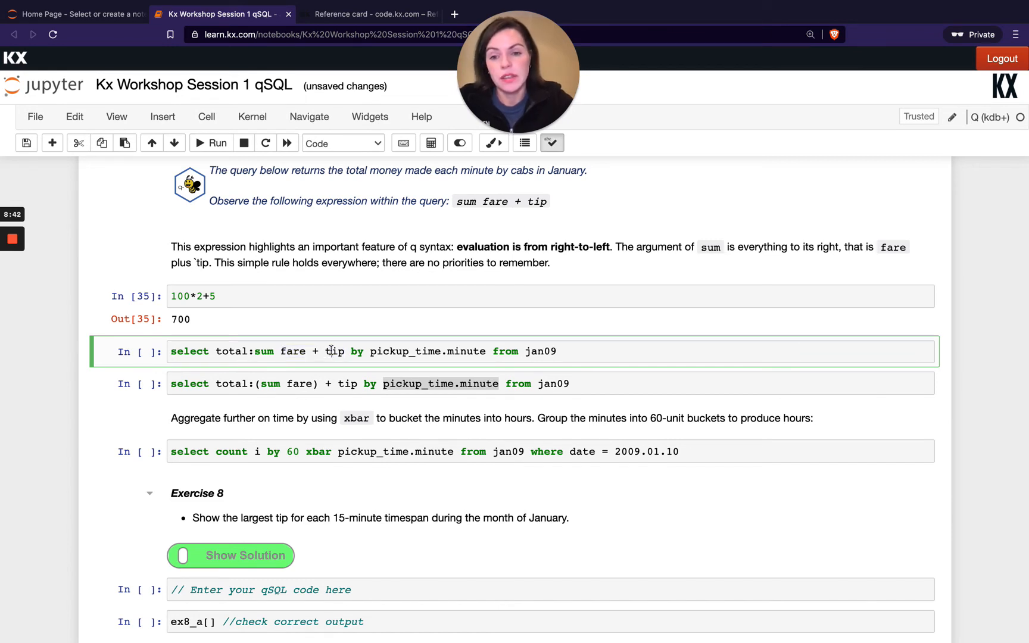
Run the sum fare + tip and (sum fare) + tip queries on jan09
click(210, 142)
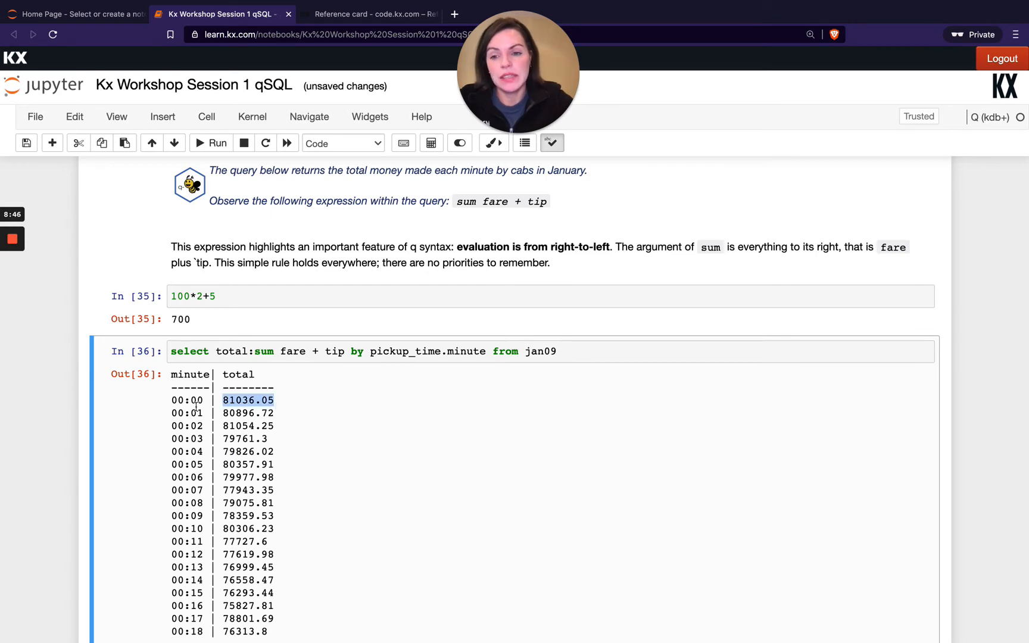
scroll(down, 3)
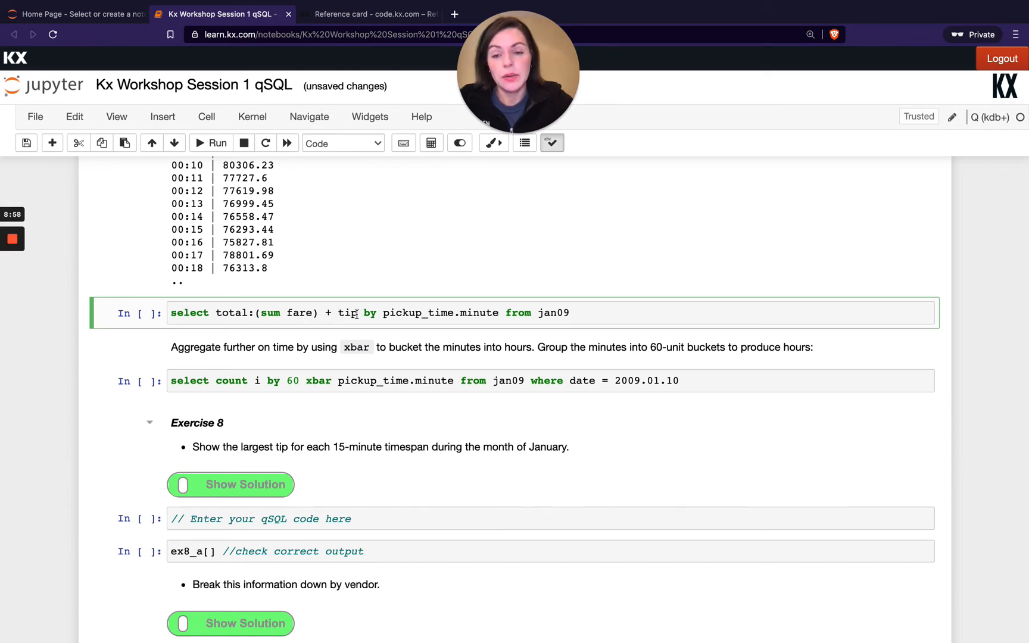
click(210, 143)
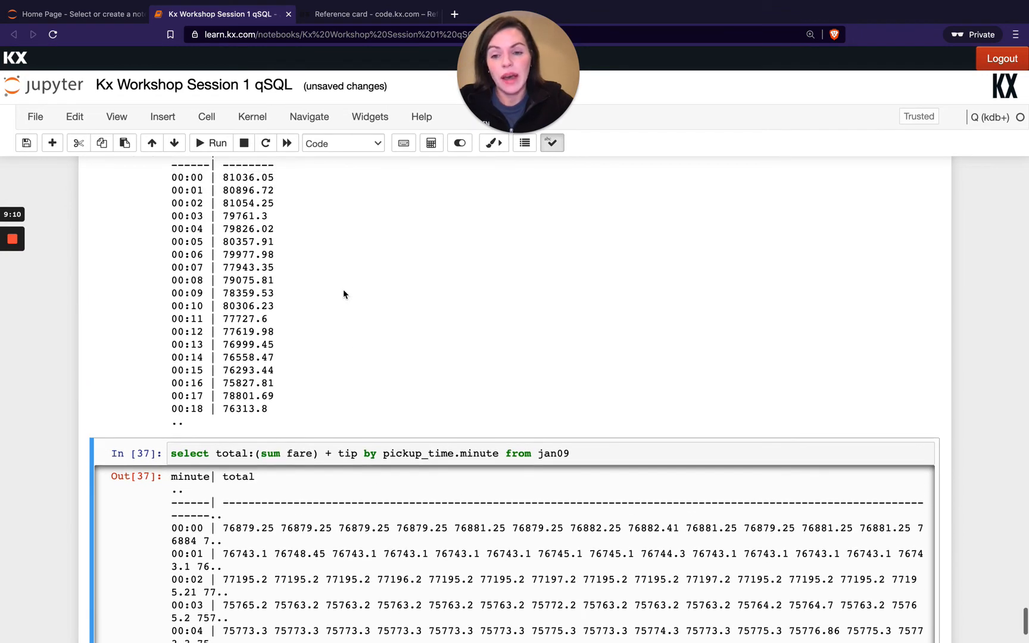
mouse_move(347, 348)
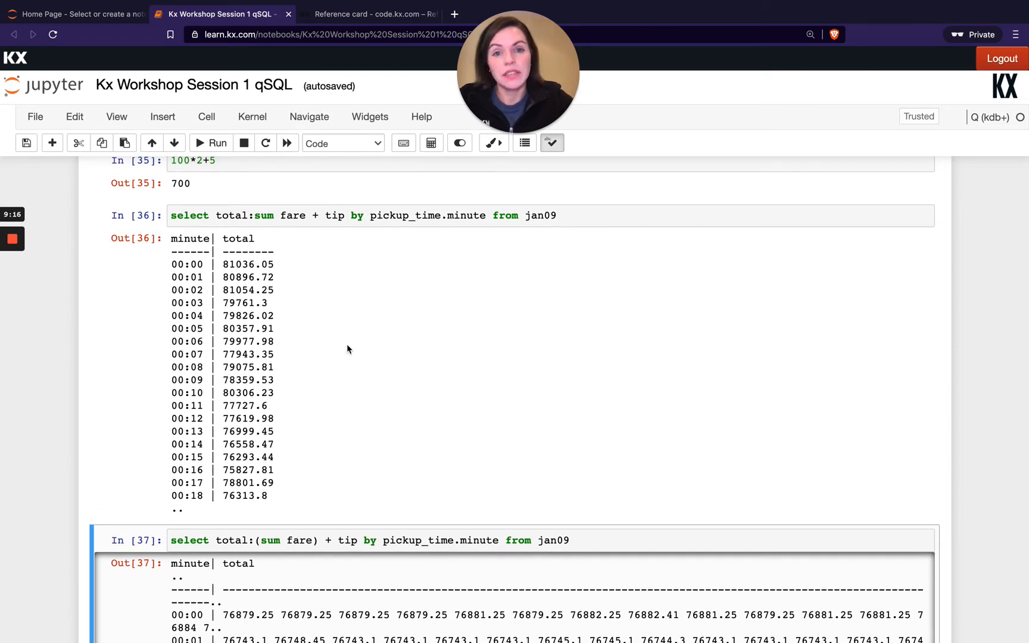
mouse_move(322, 272)
text(()
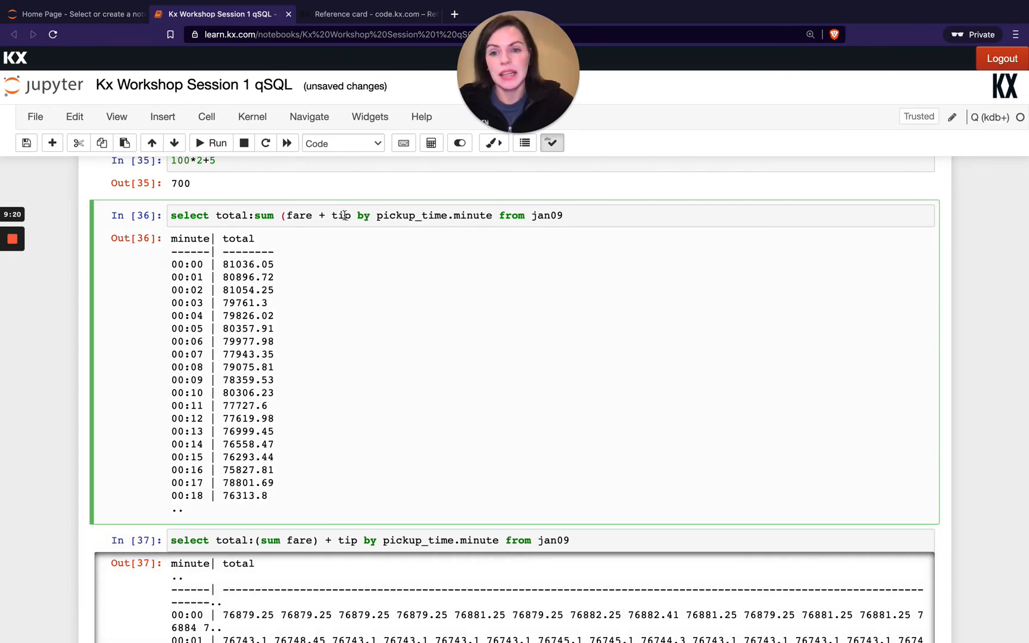
Start editing the sum fare + tip expression and scroll through the per-minute results
click(215, 142)
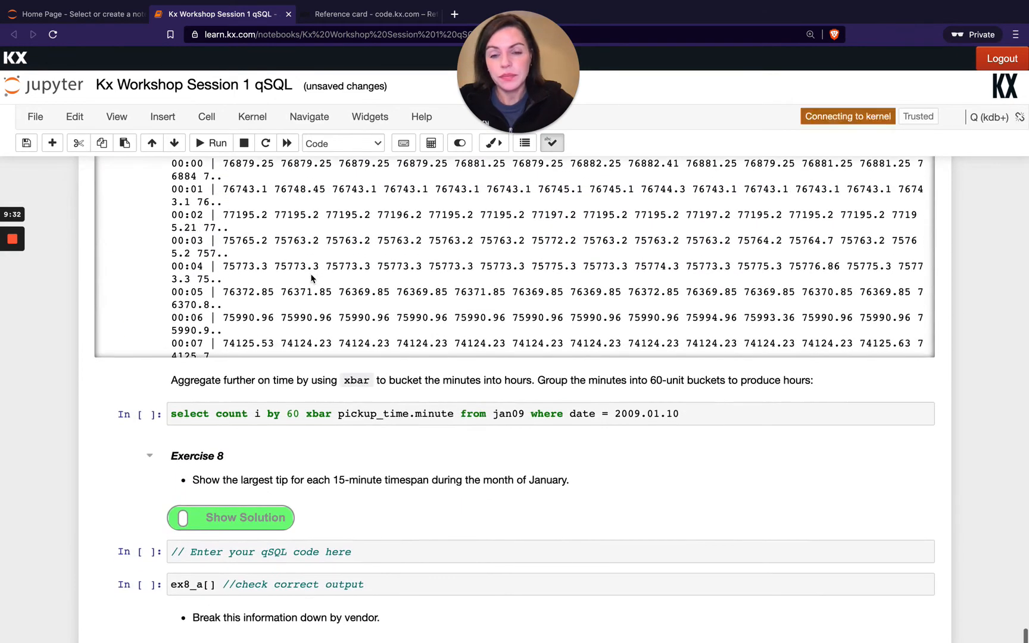
scroll(down, 3)
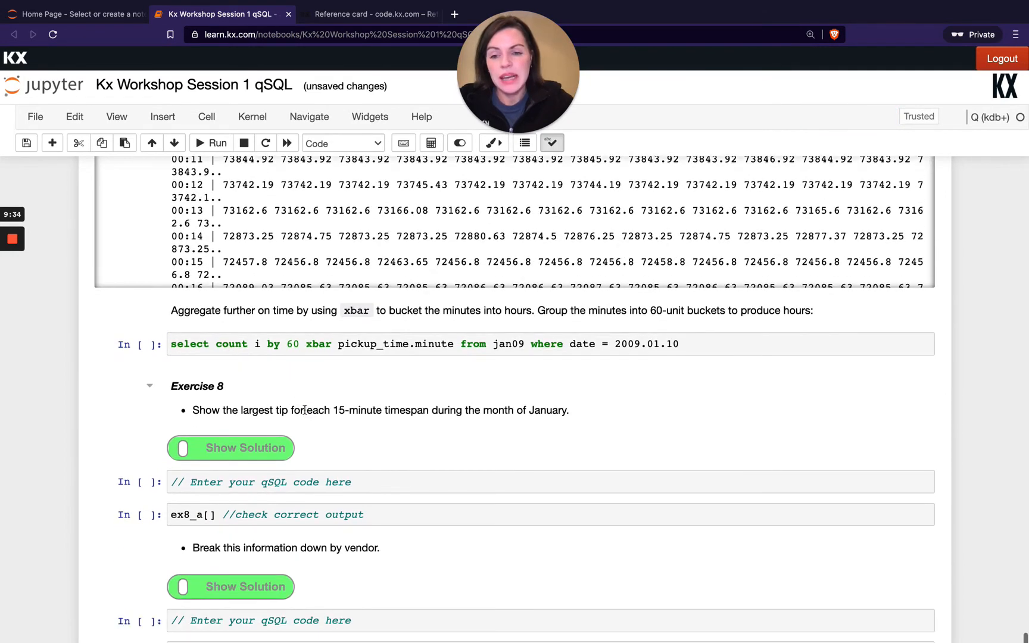
scroll(down, 3)
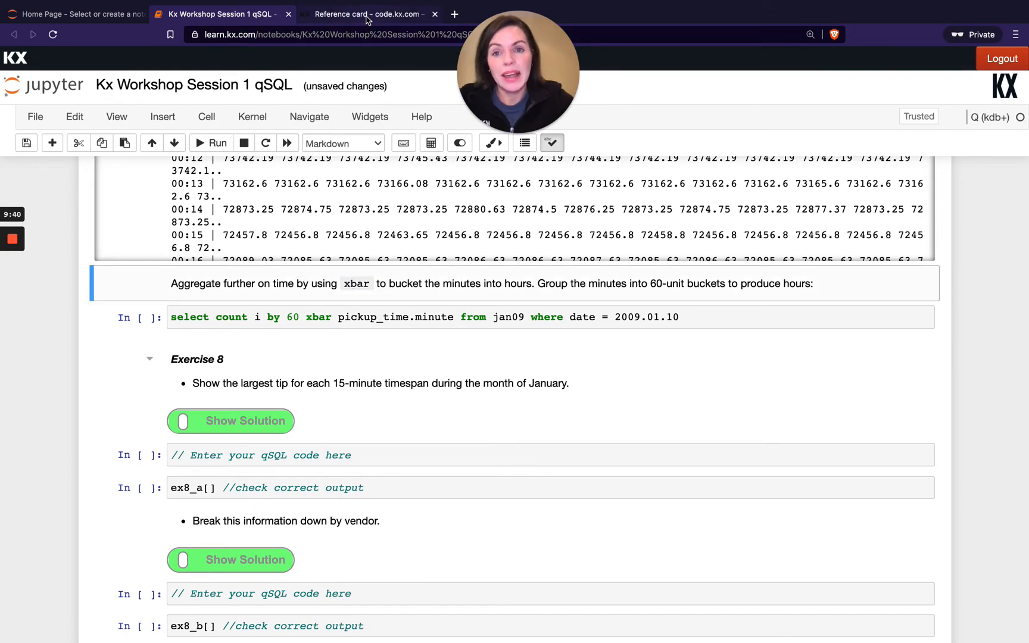
Look up xbar under the reference card's Keywords, then return to the notebook
click(367, 14)
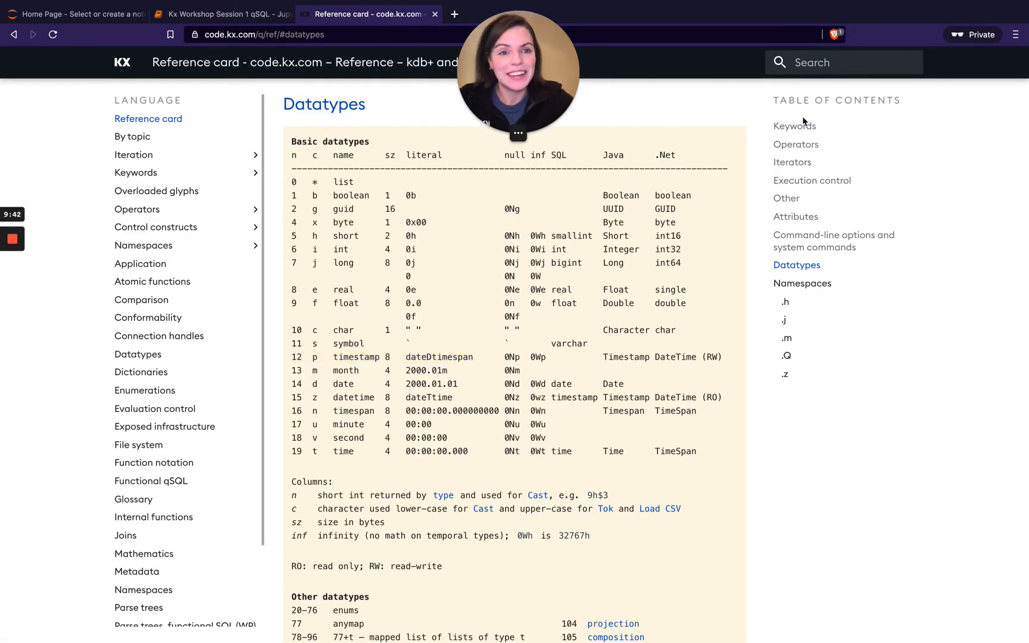
click(794, 126)
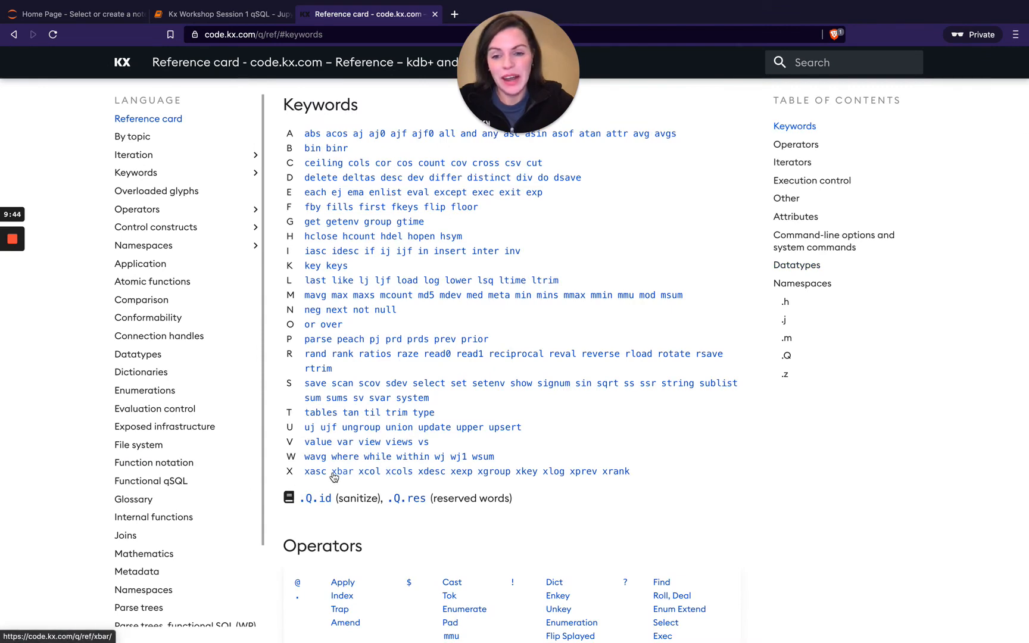
click(219, 13)
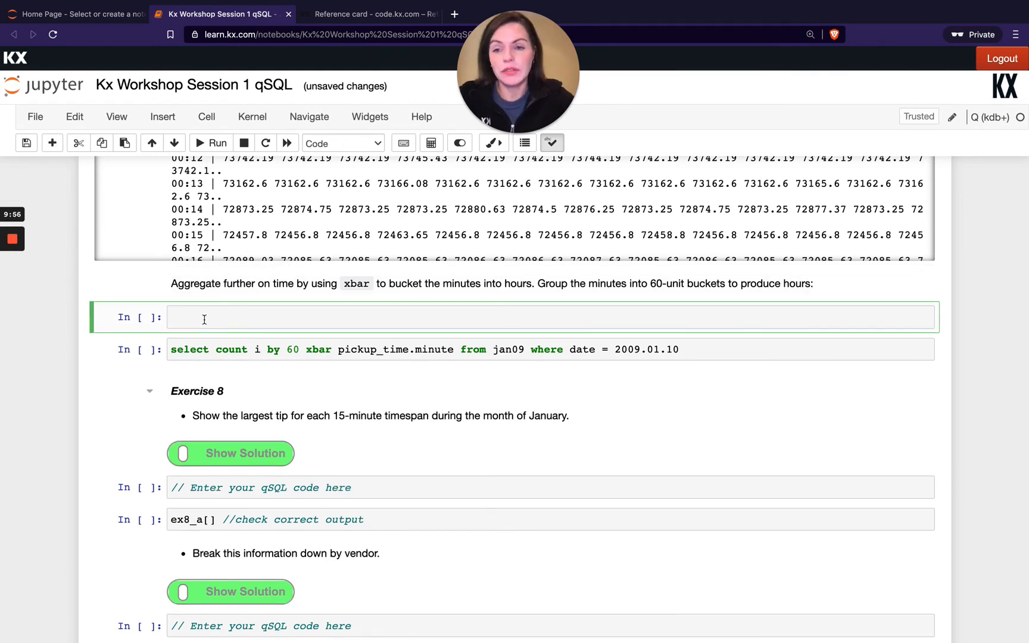
Evaluate 3 xbar 1 2 3 4 5 8 20 in the new cell, yielding 0 0 3 3 3 6 18
text(3 x)
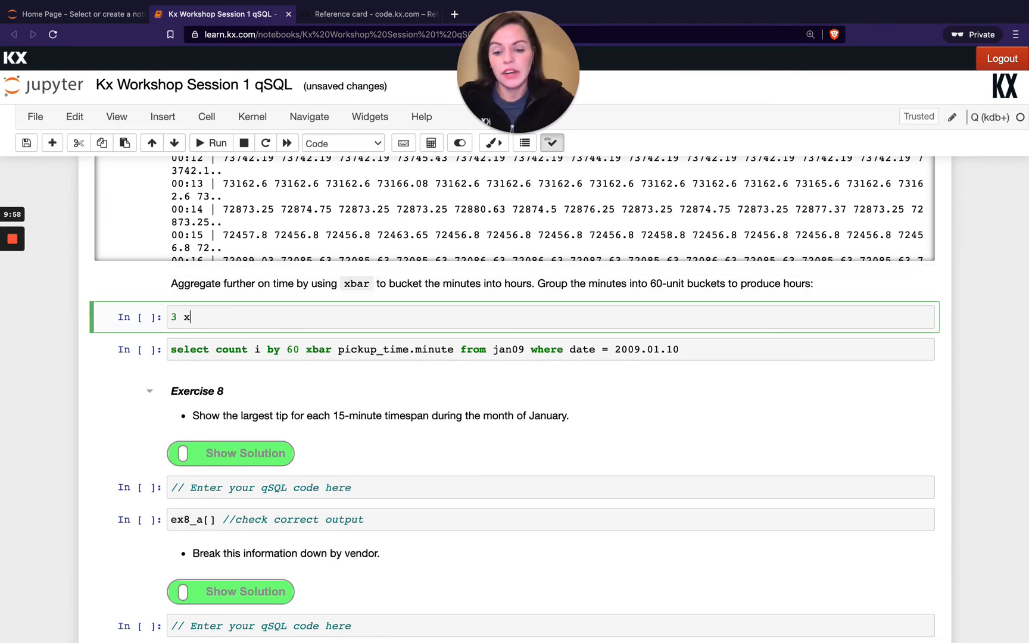
text(bar)
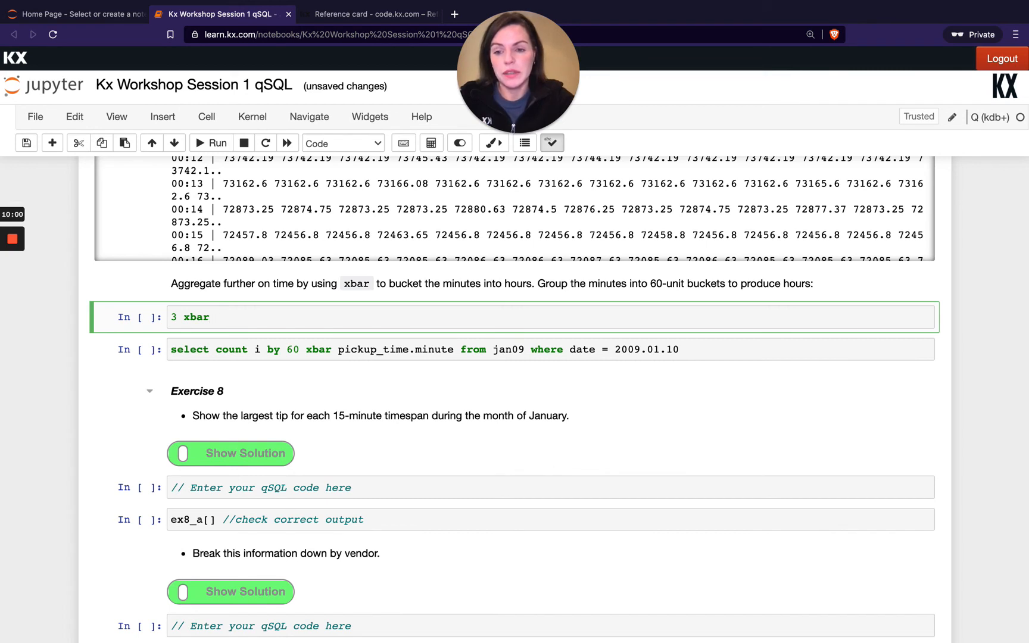
text(1 2 3 4 5)
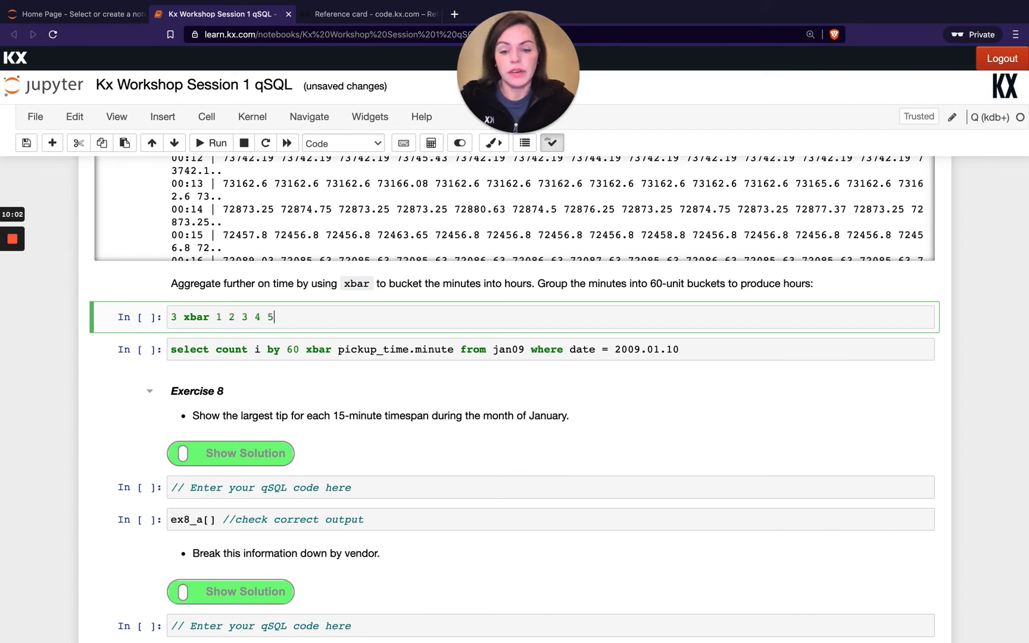
text(8)
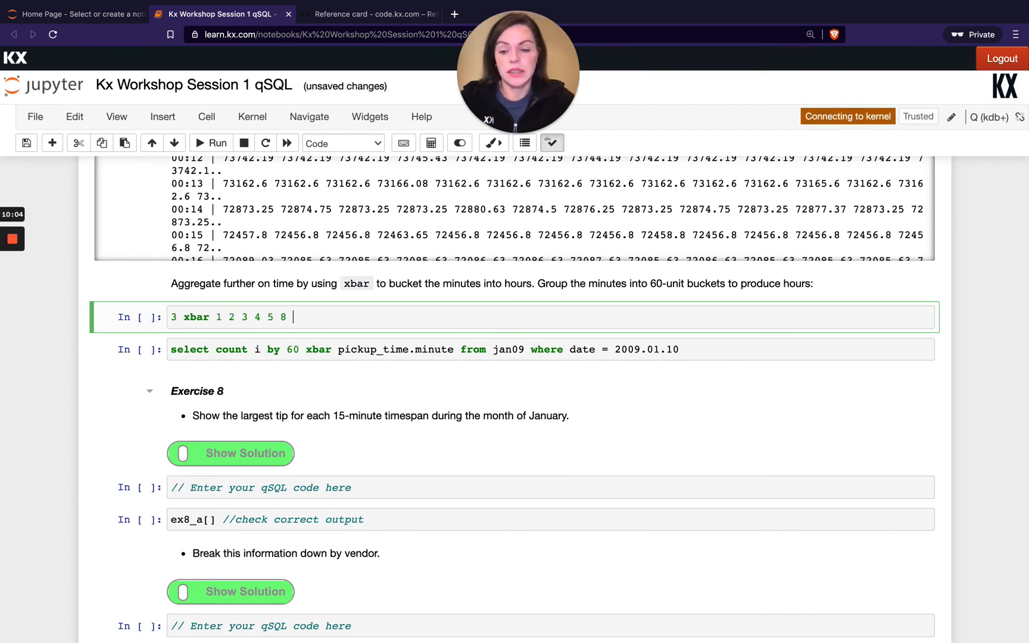
text(20)
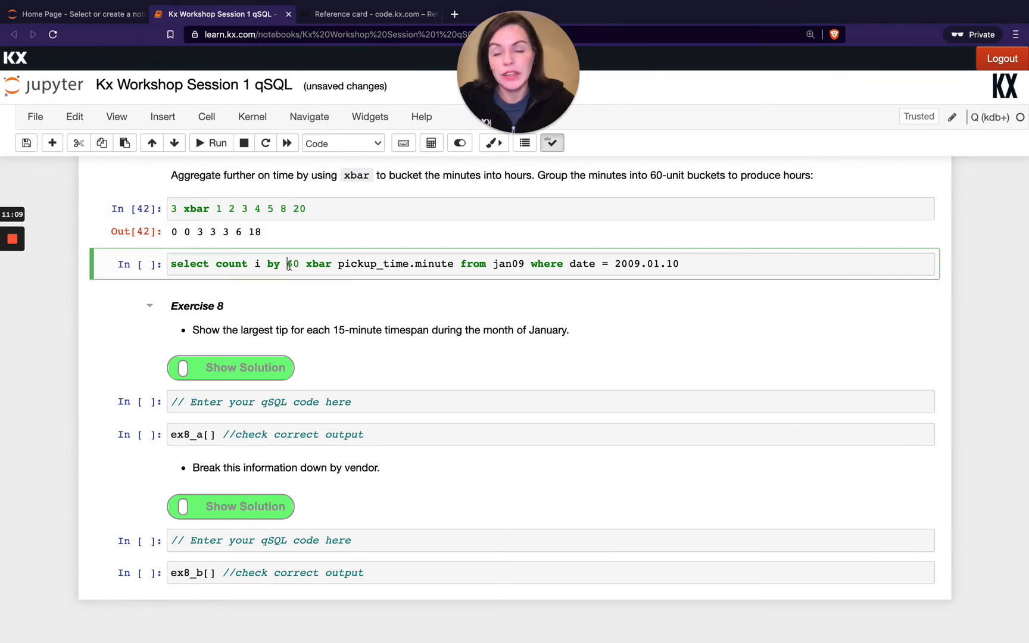
Highlight 60 xbar pickup_time.minute and run the hourly trip-count query, e.g. 28975 at 00:00
drag(287, 263, 453, 263)
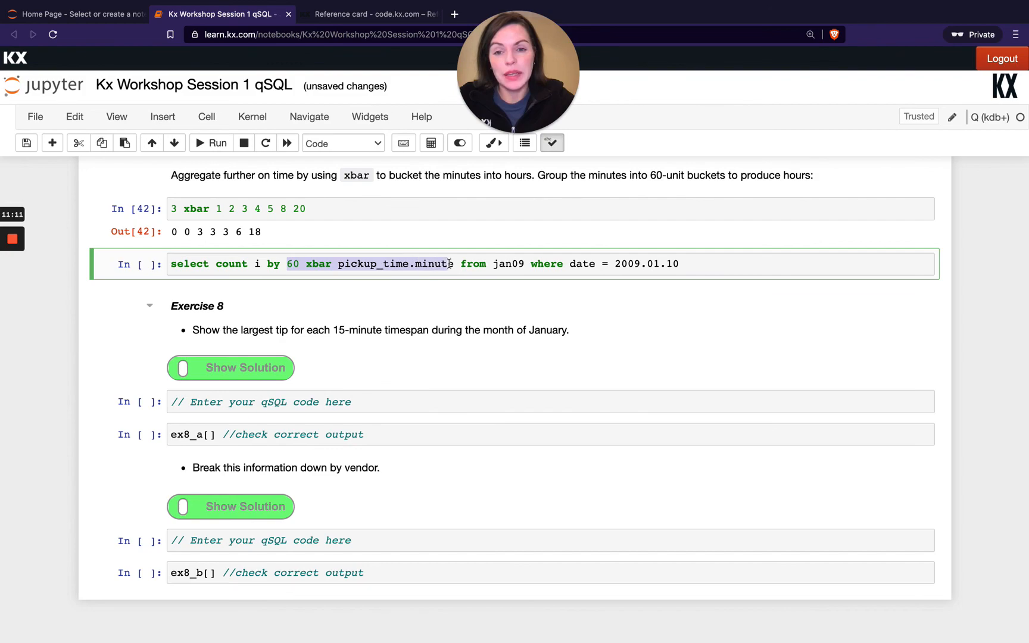
scroll(down, 3)
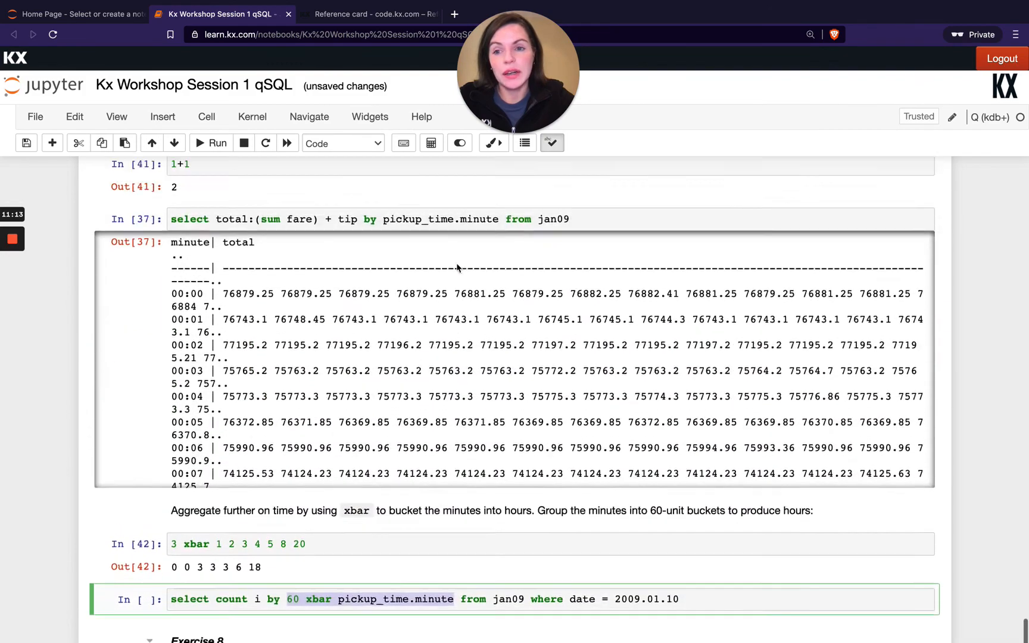
scroll(down, 3)
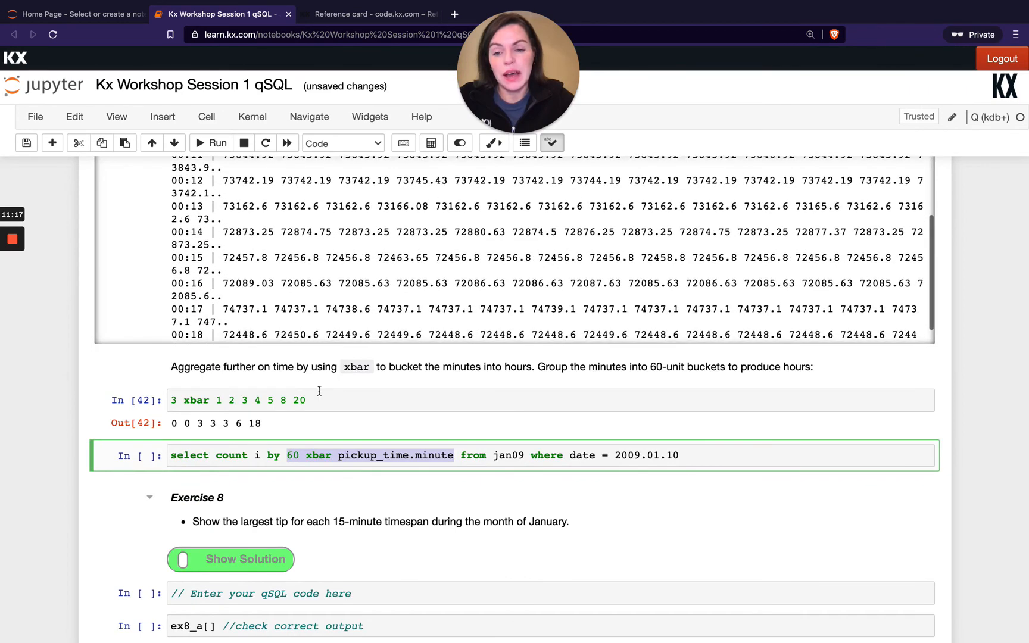
scroll(down, 3)
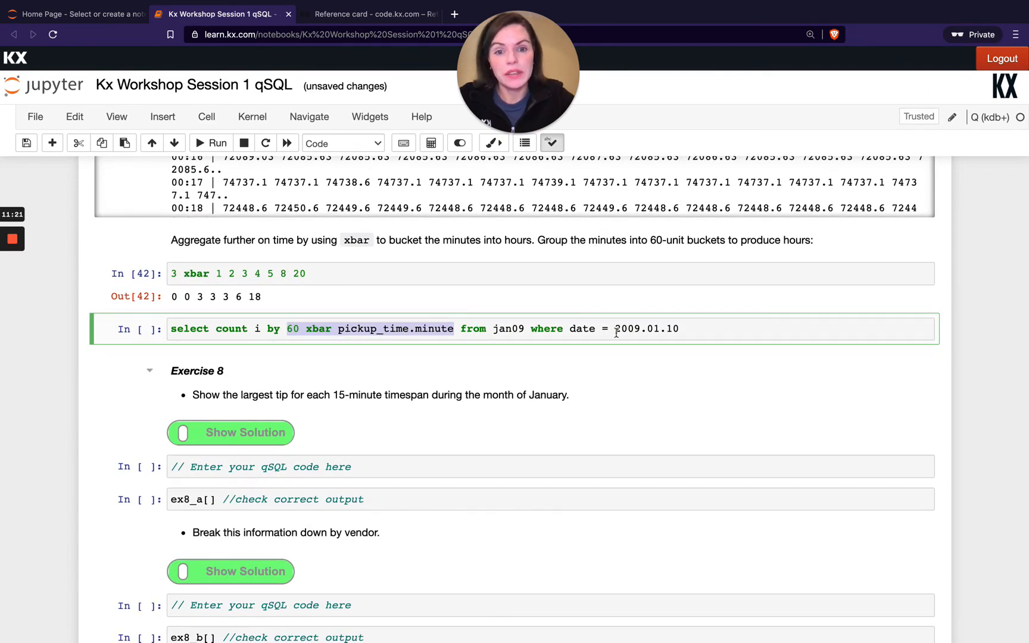
click(210, 142)
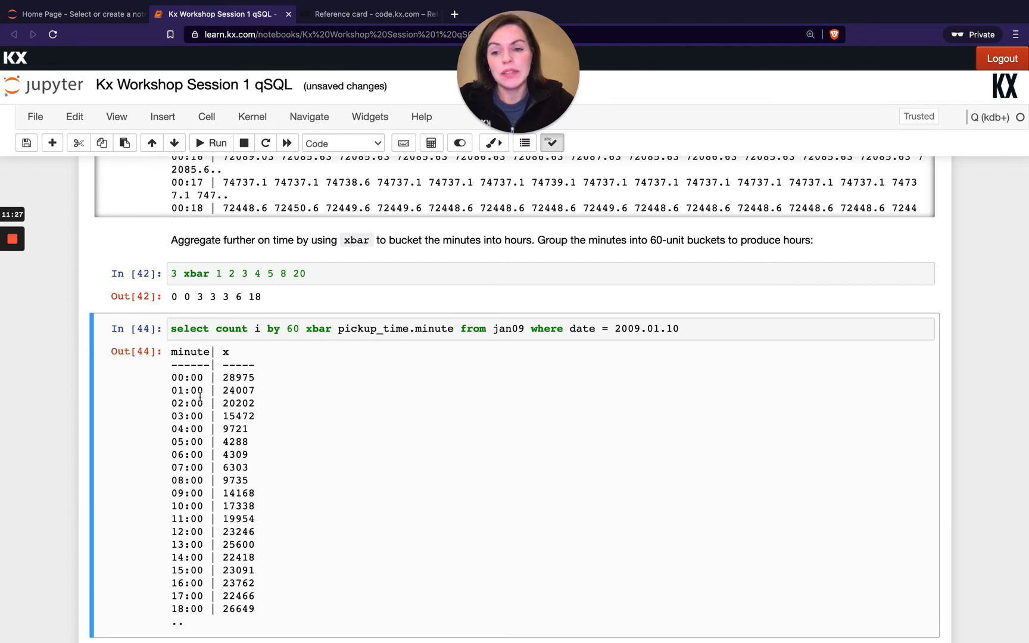
scroll(down, 3)
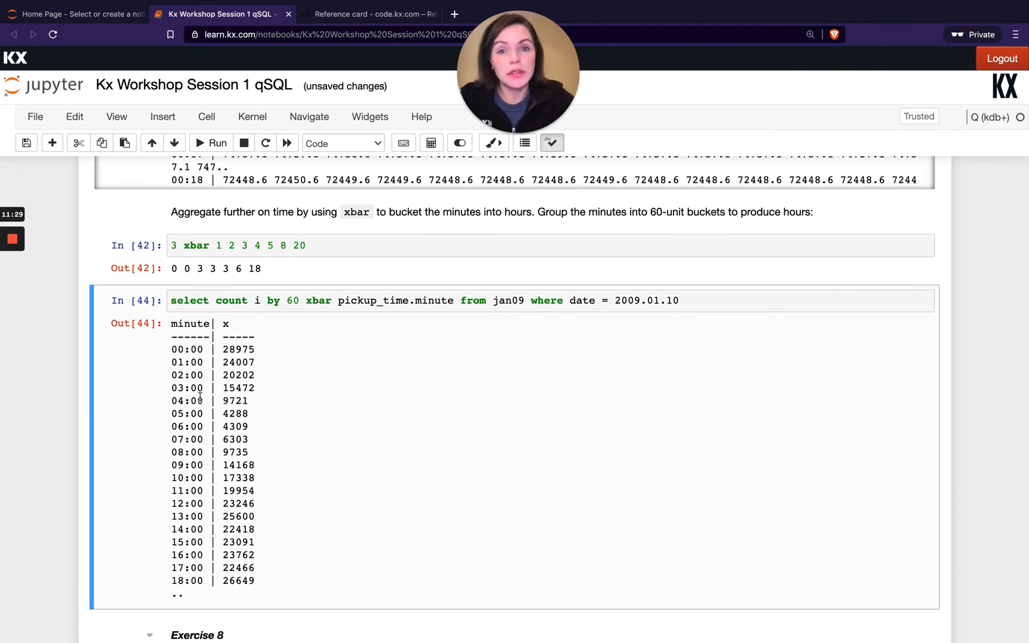
scroll(up, 3)
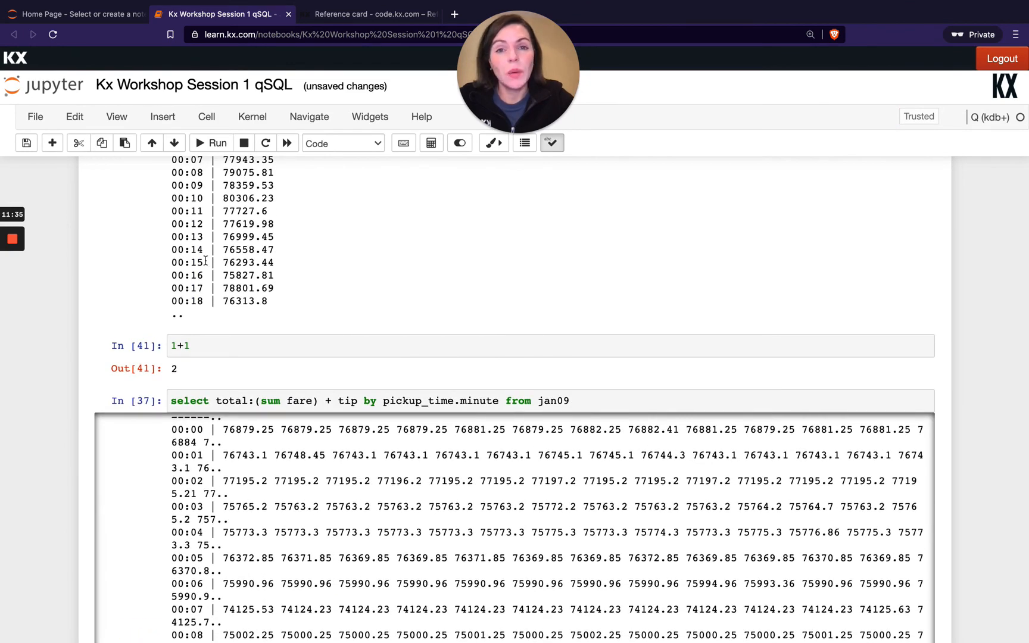
scroll(down, 3)
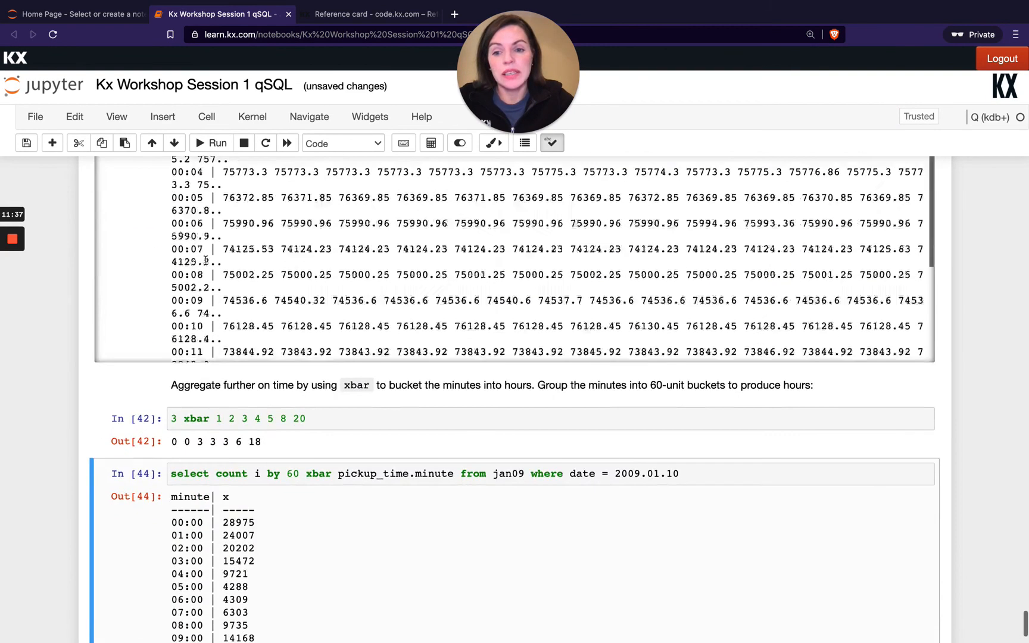
scroll(down, 3)
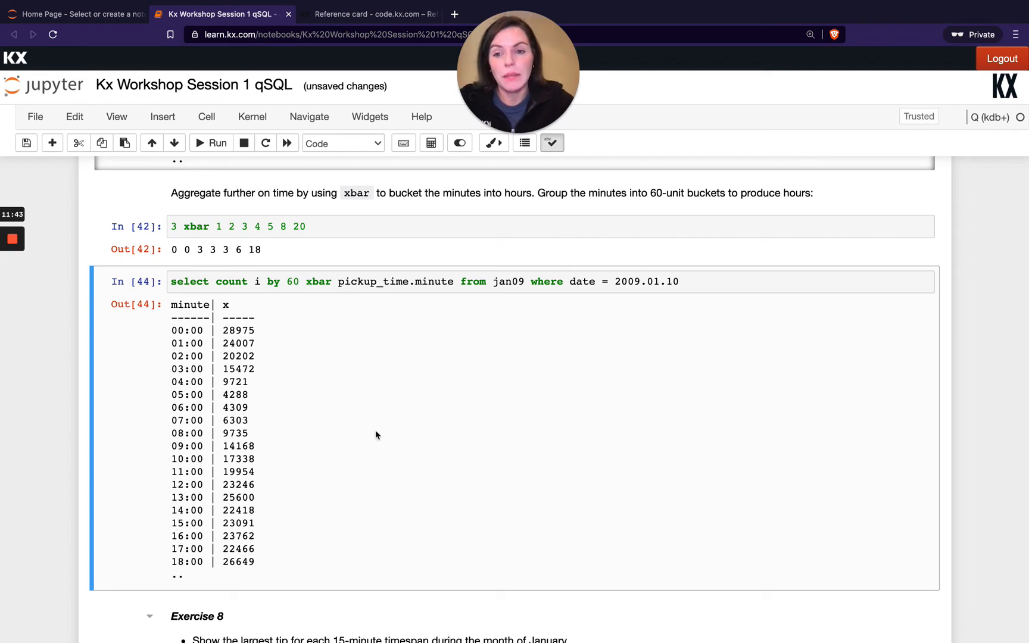
mouse_move(410, 355)
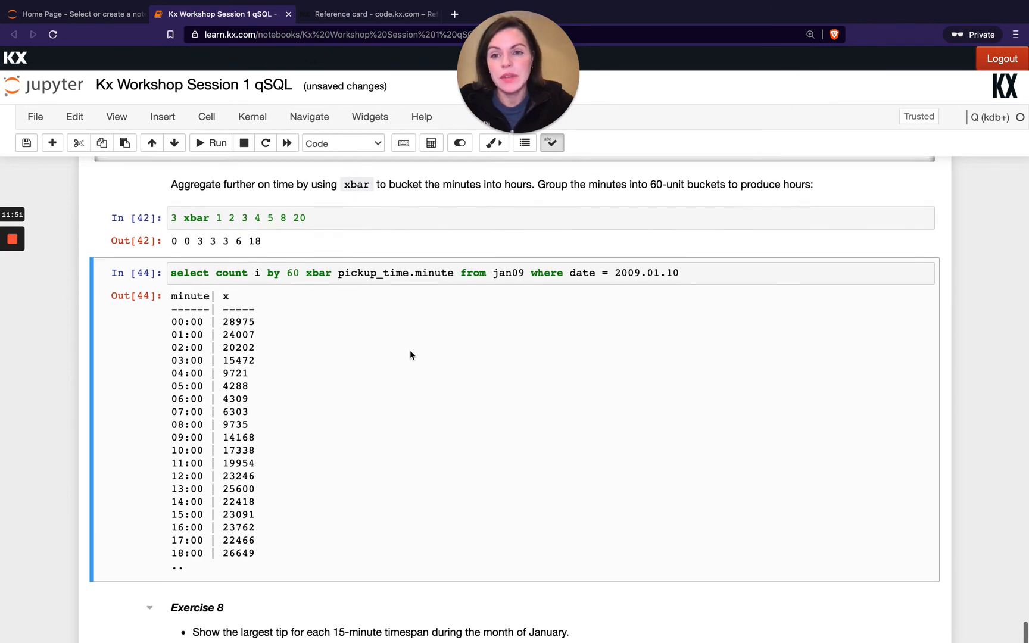
scroll(down, 3)
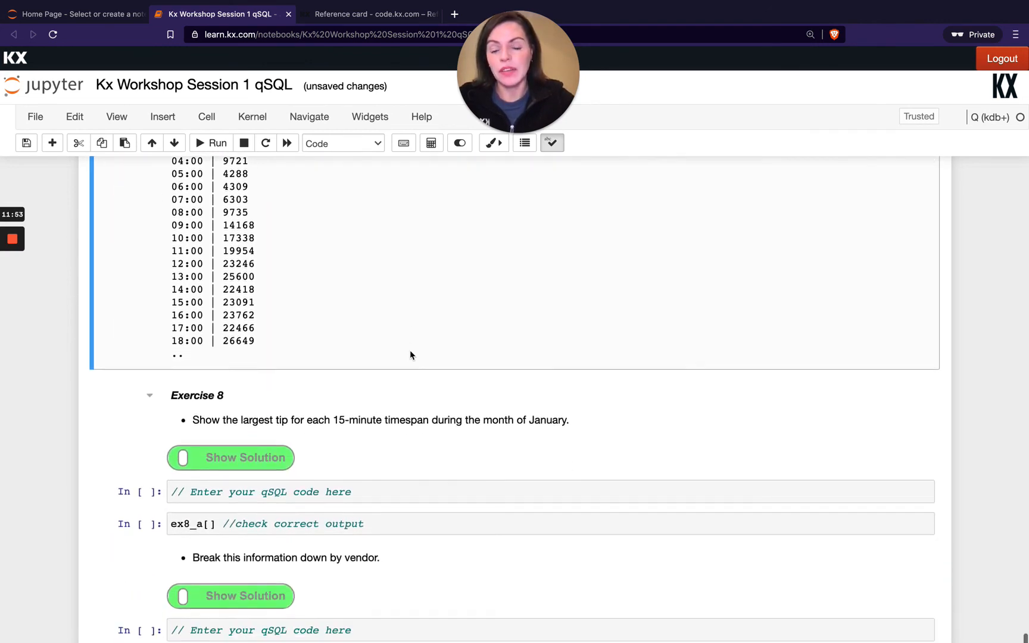
scroll(down, 3)
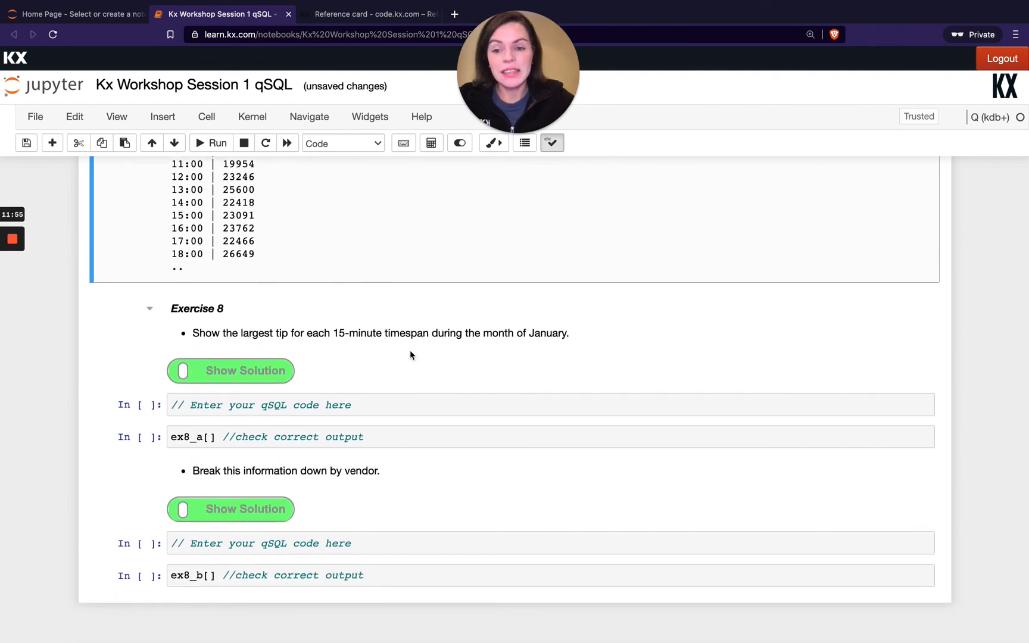